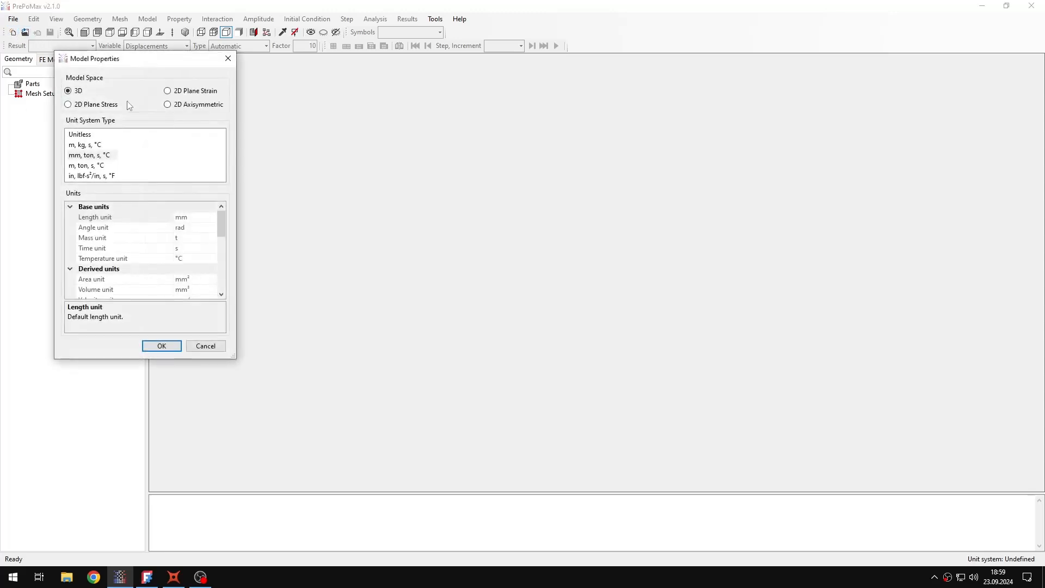
- Set up a 2D plane strain model in mm-ton-s units and import Tutorial 46 - dam.step
left_click(167, 91)
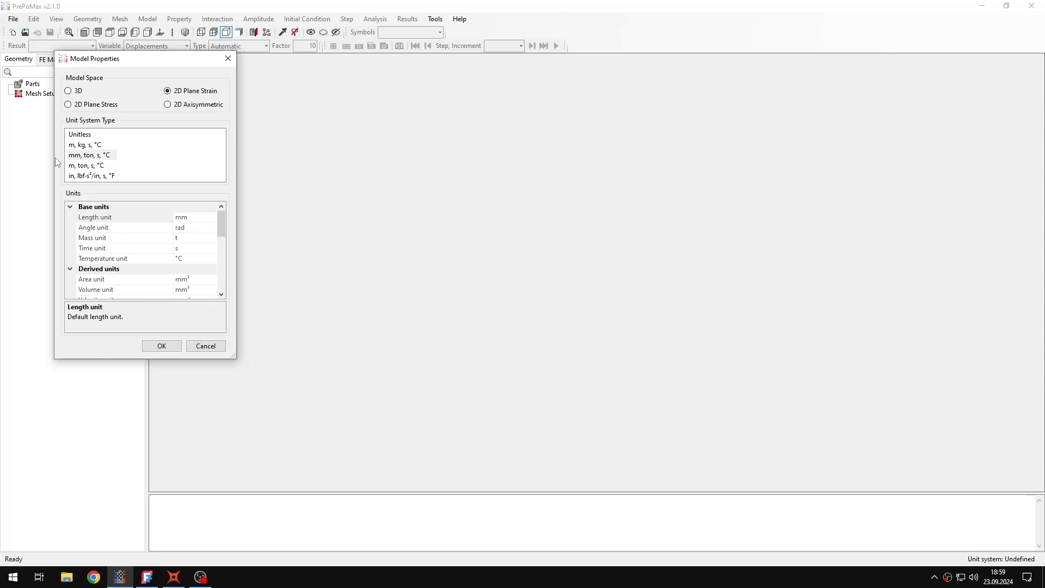
left_click(161, 345)
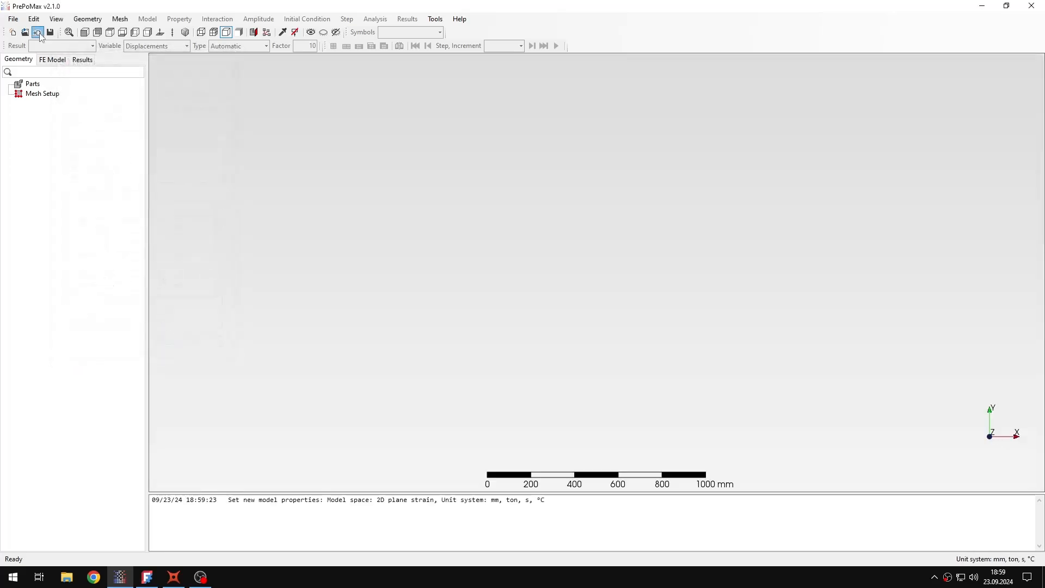
left_click(38, 32)
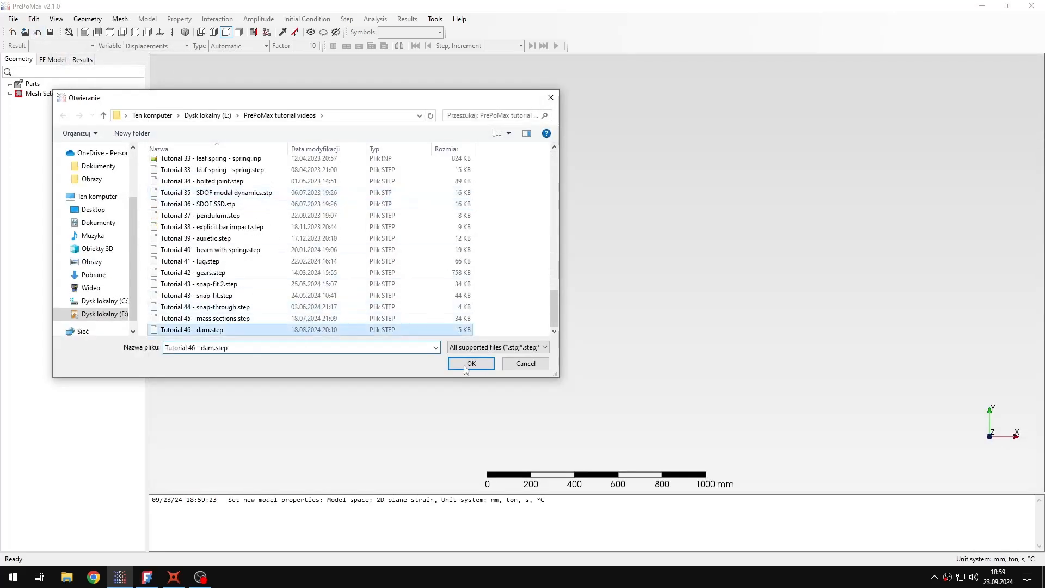
left_click(471, 363)
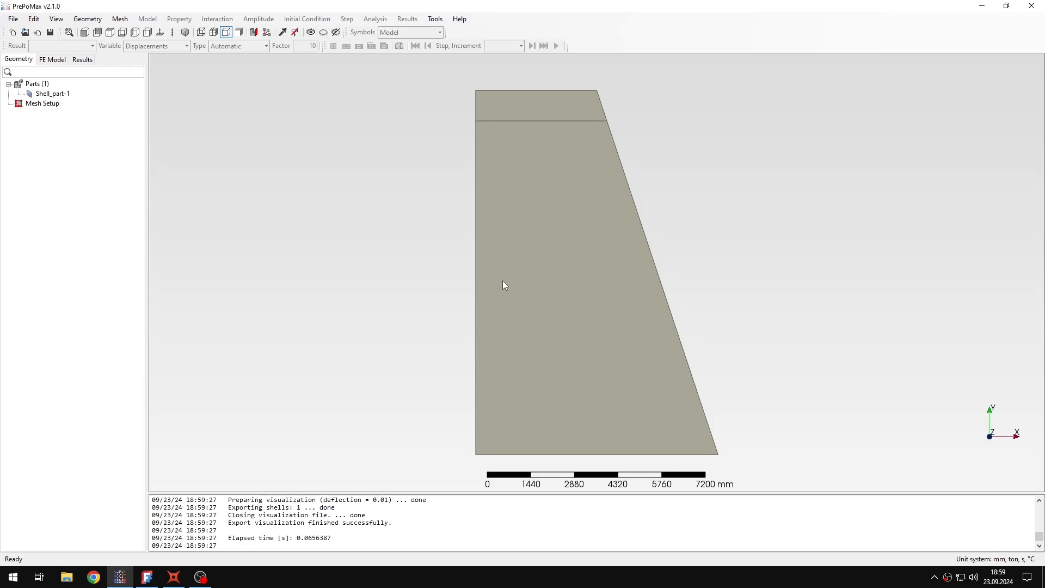
mouse_move(541, 151)
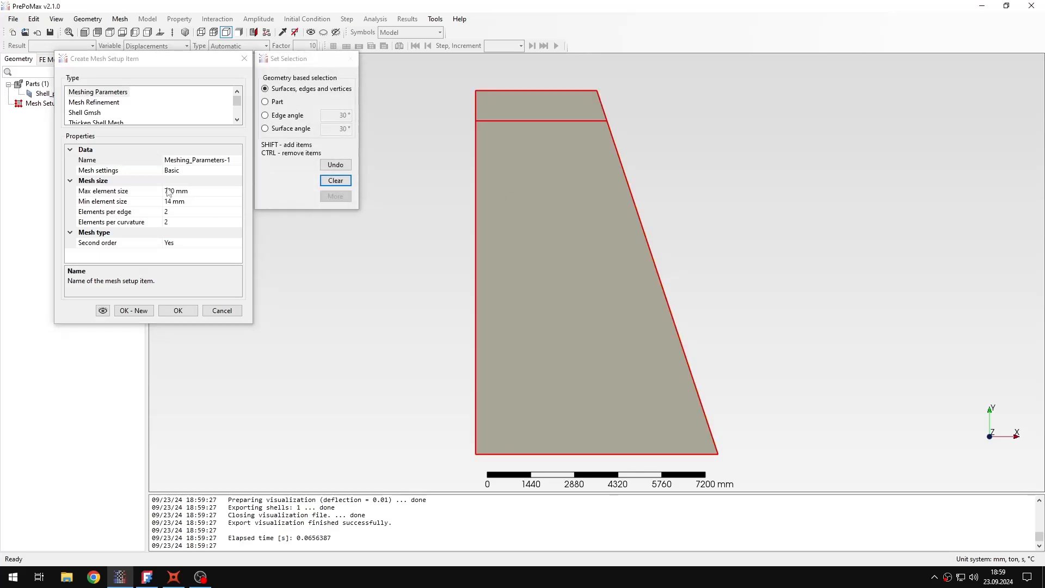
- Add meshing parameters with 400 mm max element size and a Shell Gmsh item using simple recombination
left_click(103, 191)
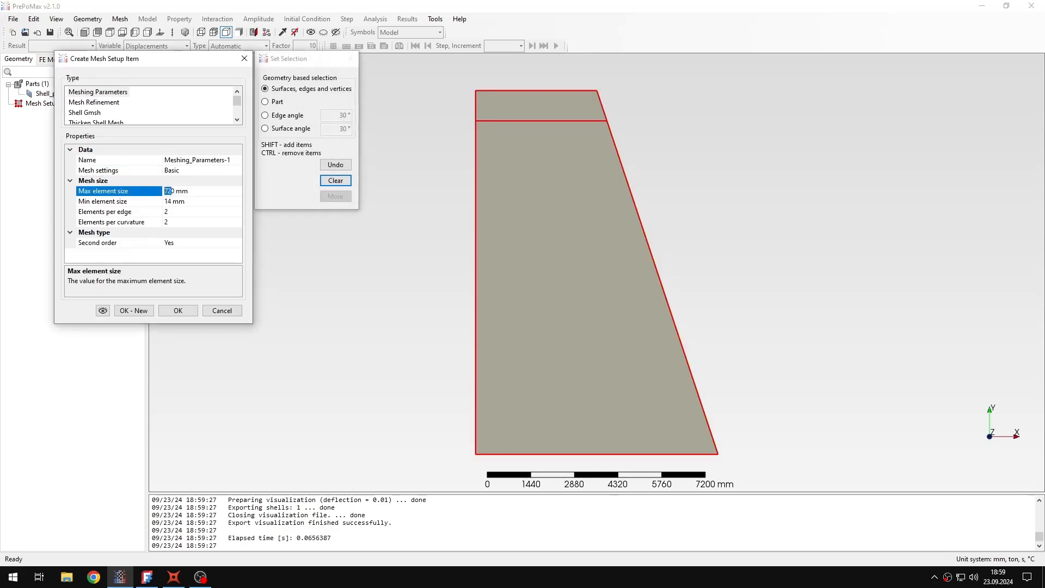
type("400")
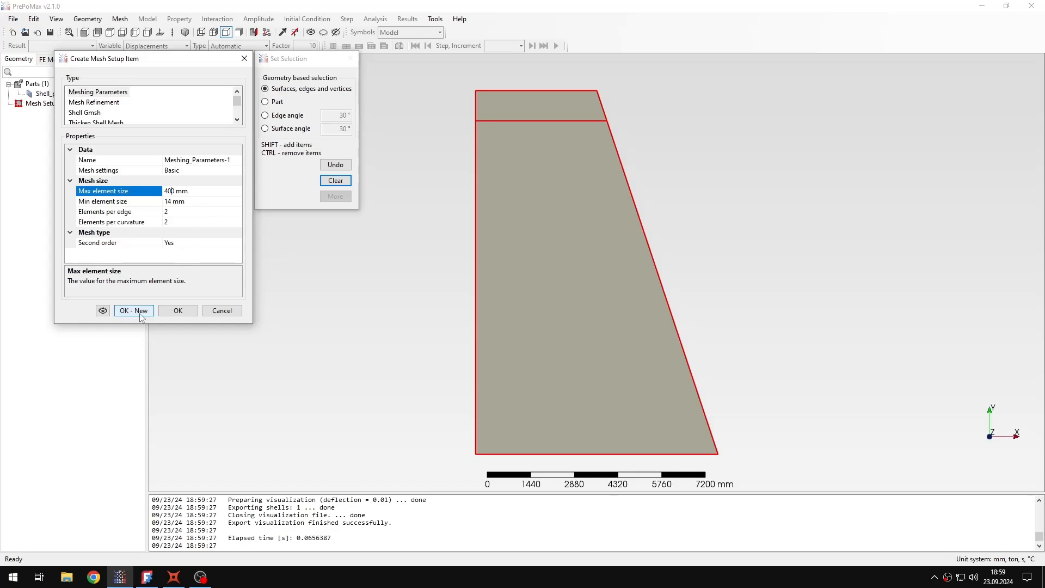
left_click(133, 311)
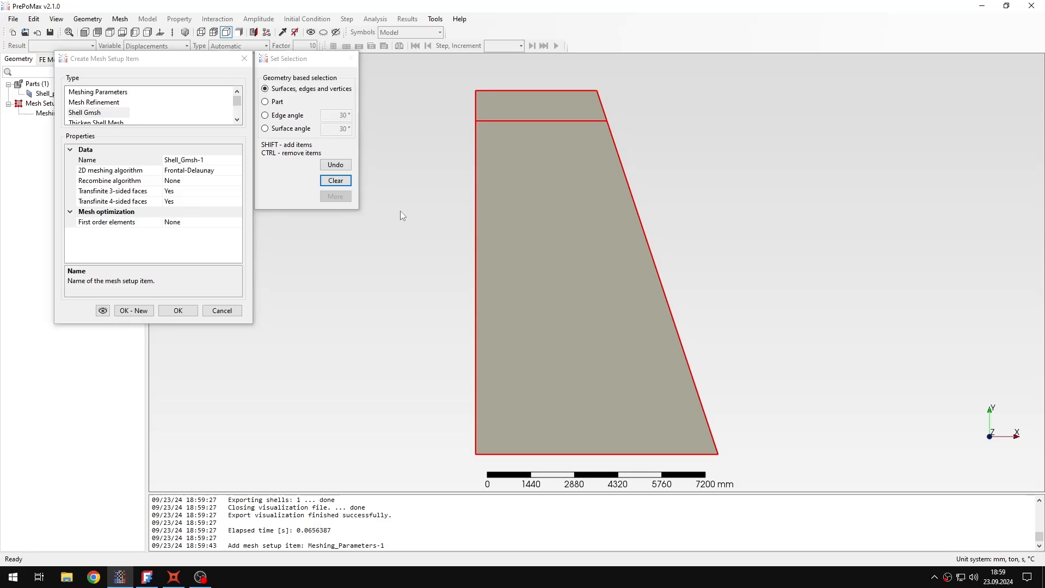
mouse_move(427, 235)
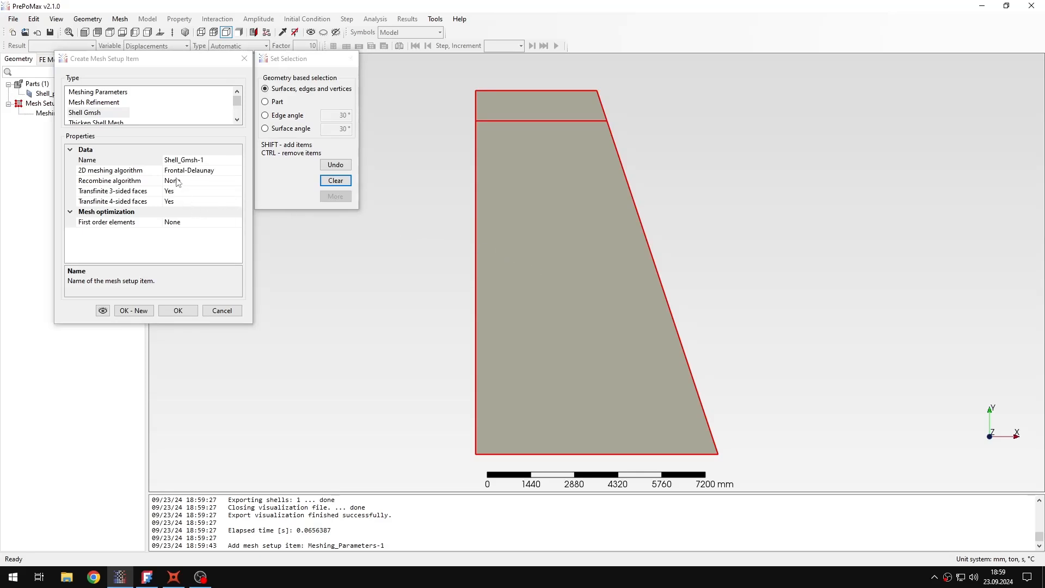
left_click(200, 180)
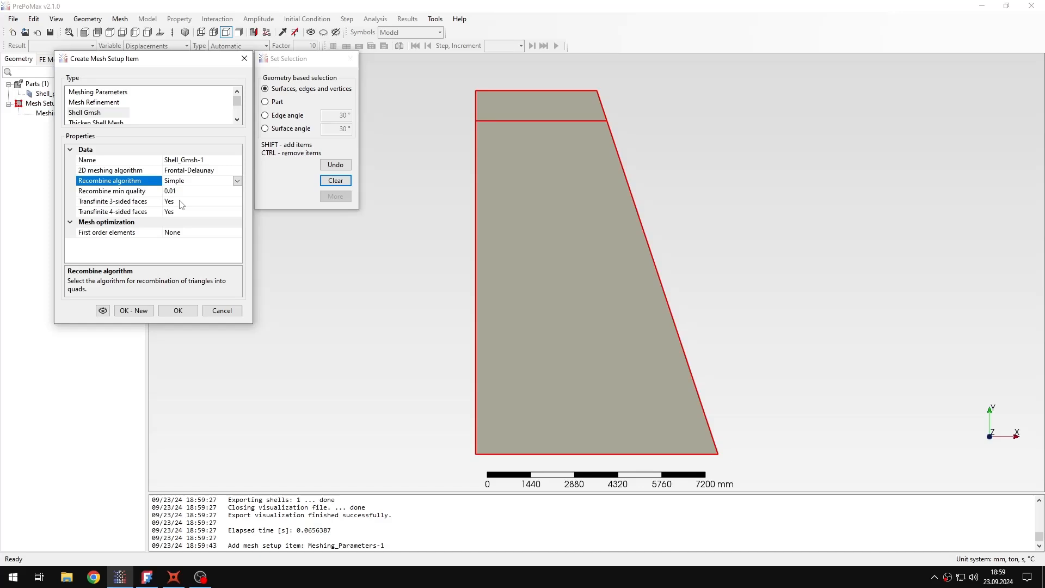
mouse_move(207, 212)
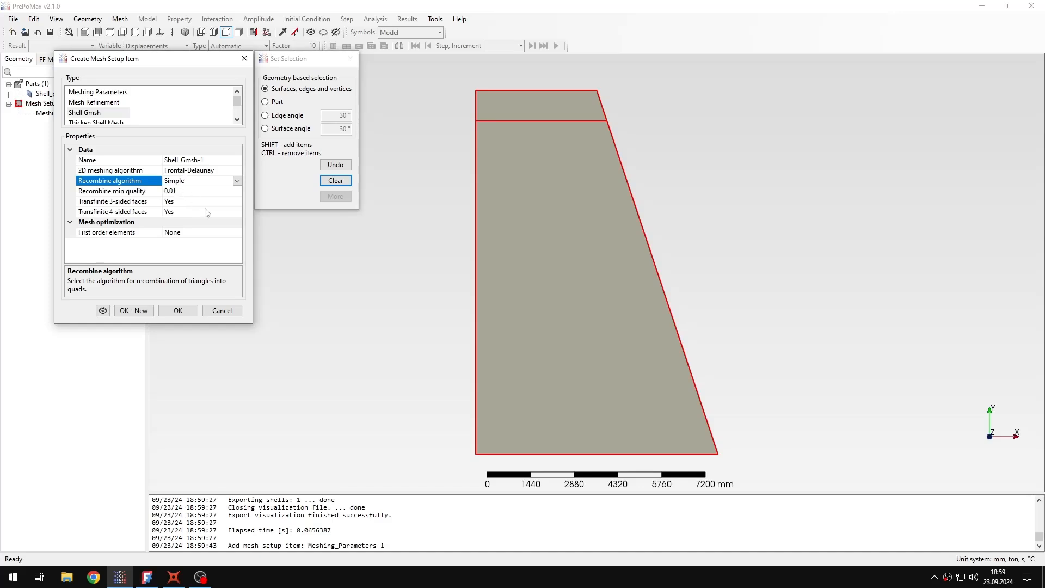
mouse_move(202, 246)
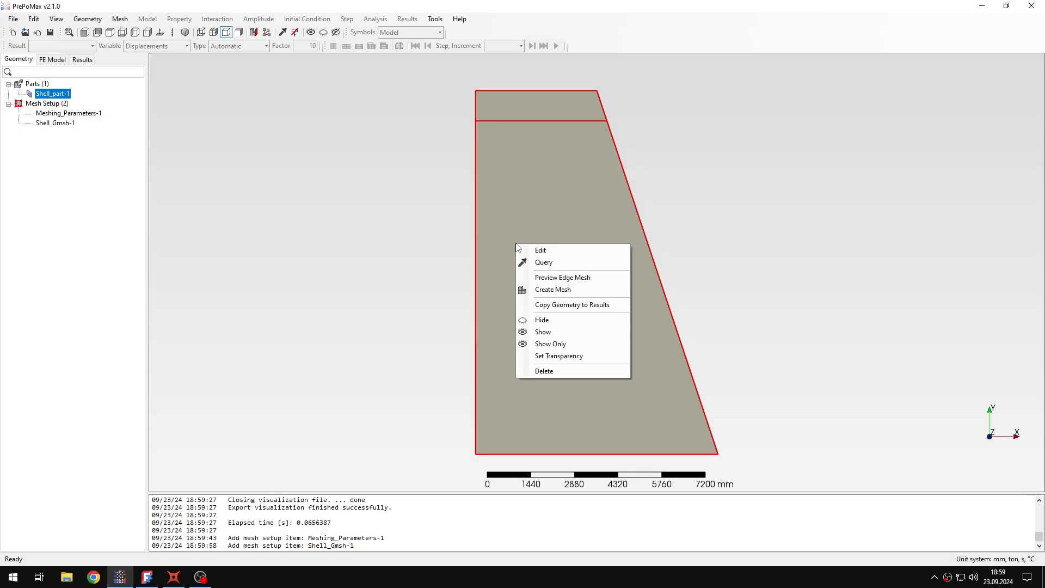
- Mesh the dam part and switch the display to hide element edges
left_click(553, 288)
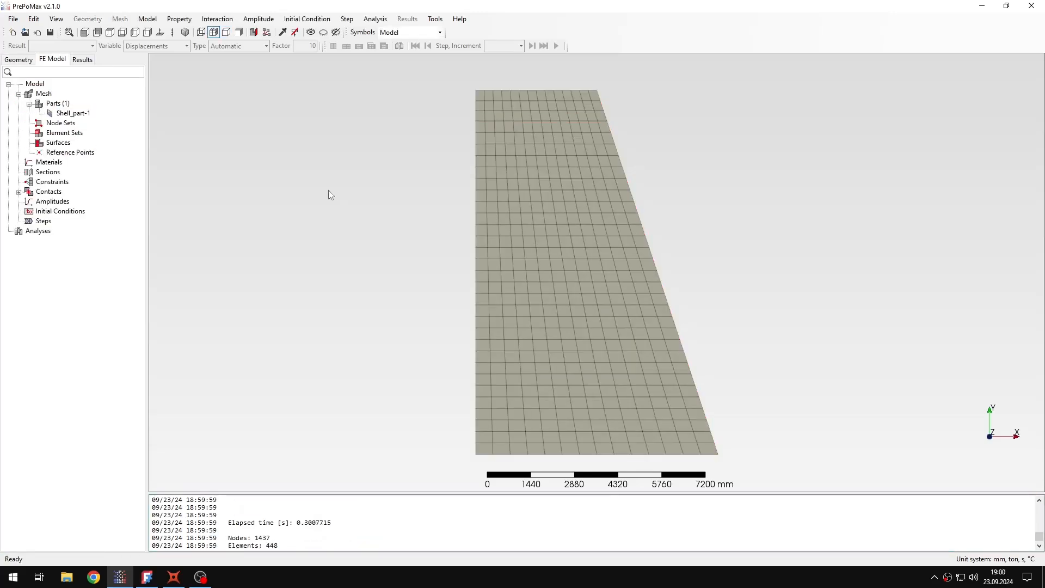
left_click(226, 32)
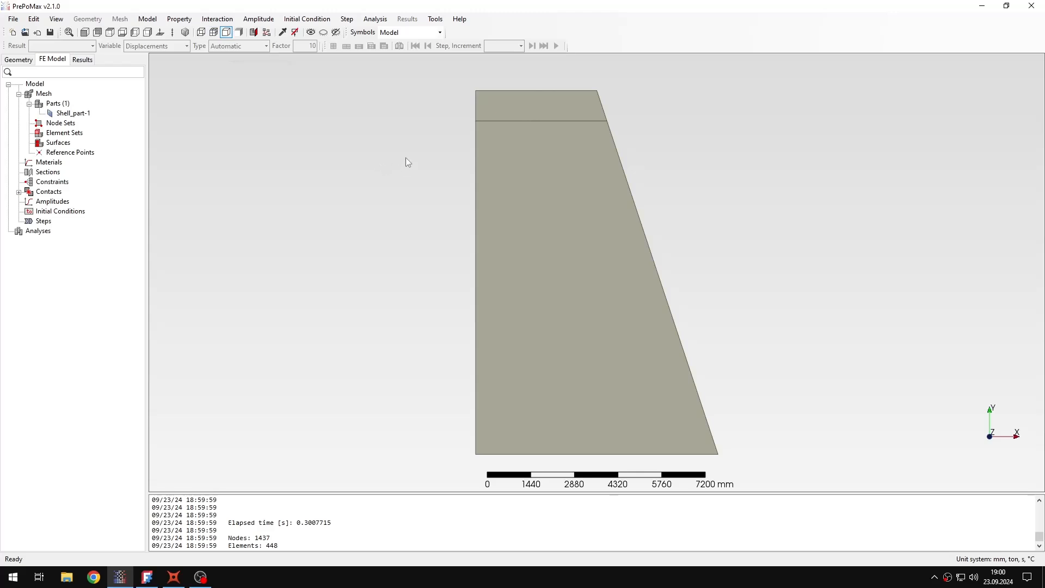
mouse_move(60, 164)
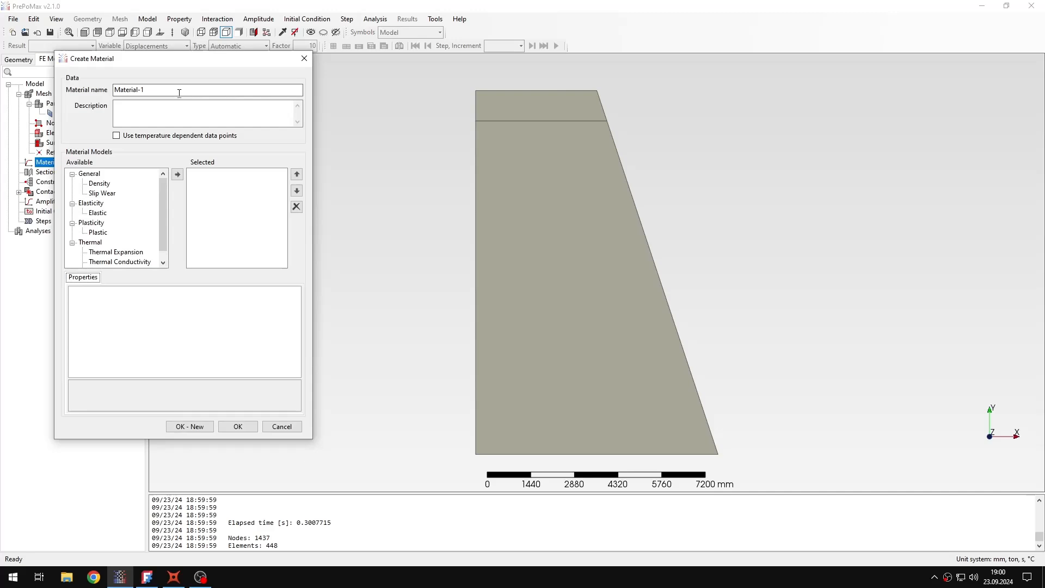
- Create material 'Concrete' with density 2.4e, E = 32000 MPa and ν = 0.17
type("Concrete")
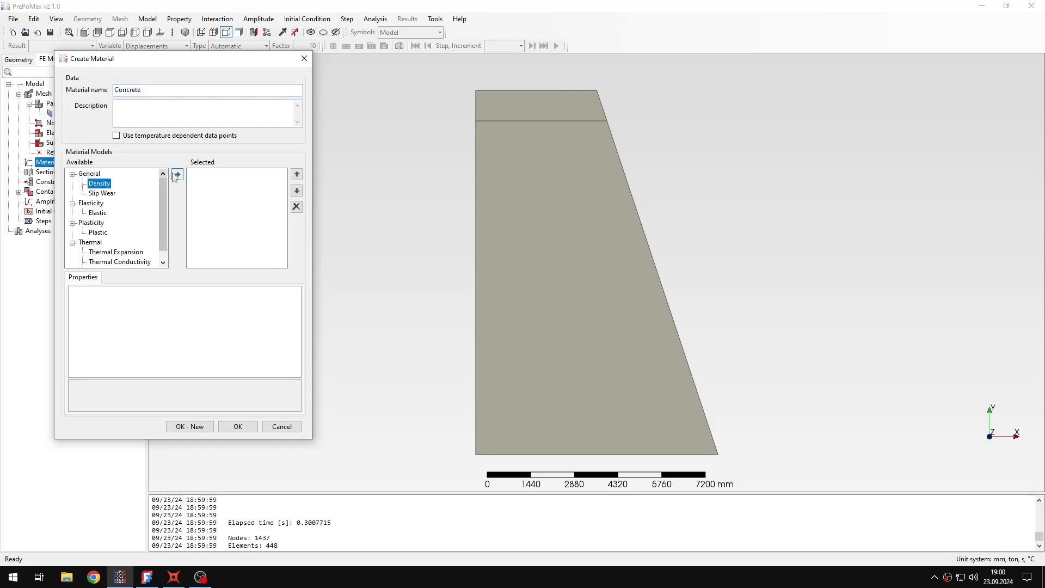
left_click(177, 174)
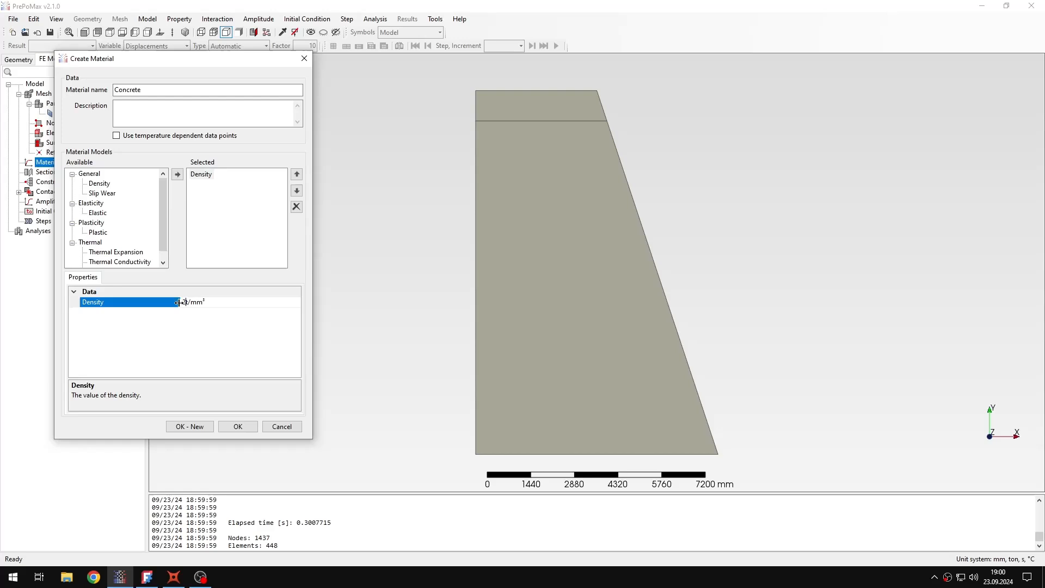
type("2.4e")
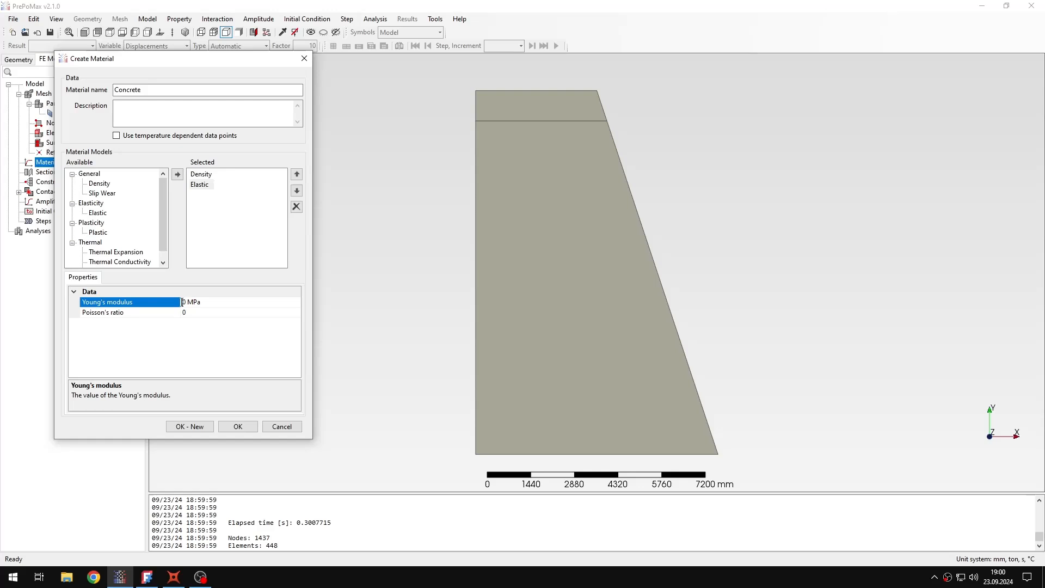
type("3200")
left_click(240, 313)
type(".17")
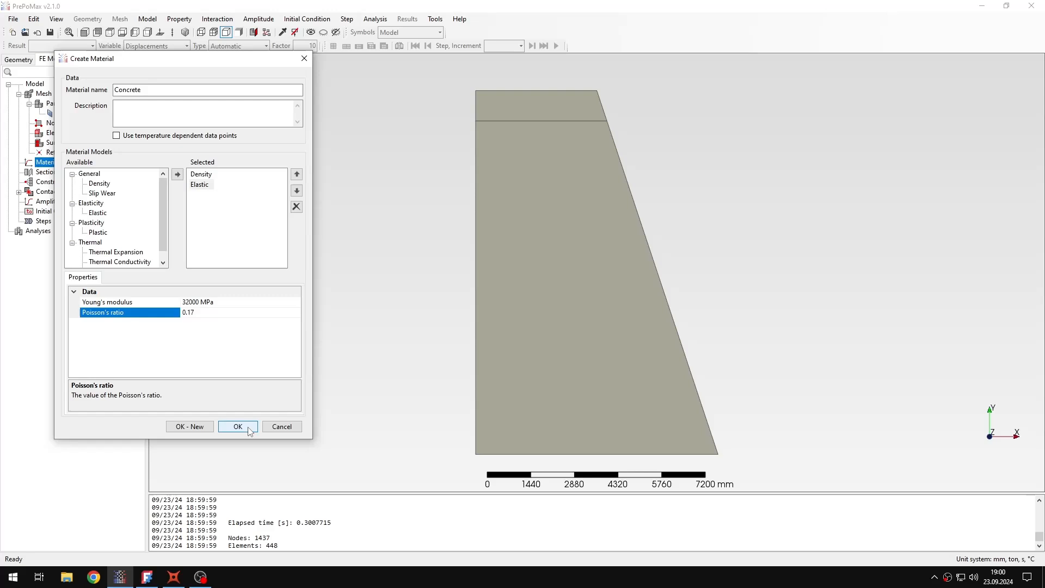
left_click(238, 426)
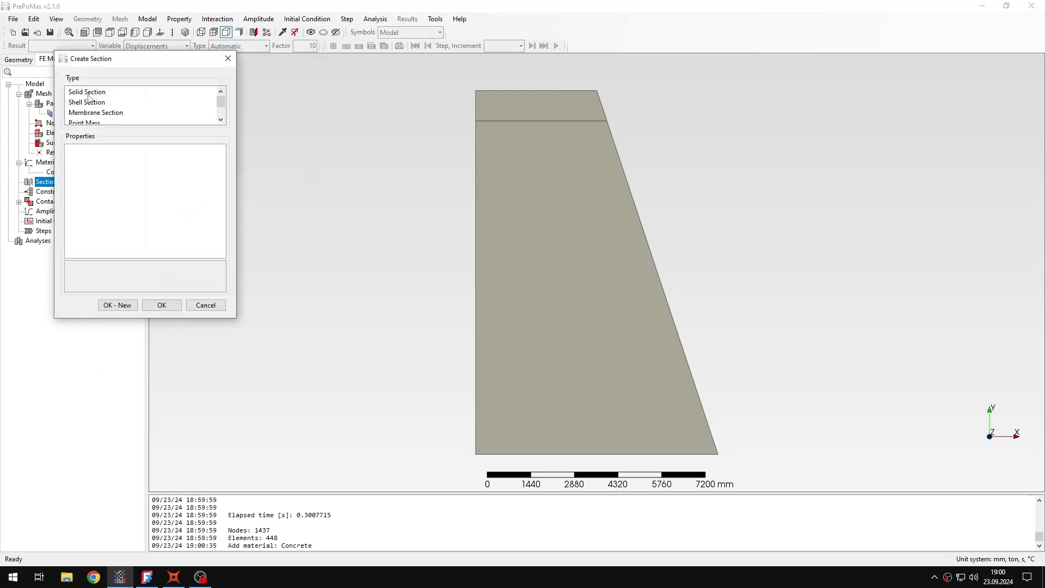
- Create a 1 m thick solid section of Concrete covering the dam
left_click(86, 91)
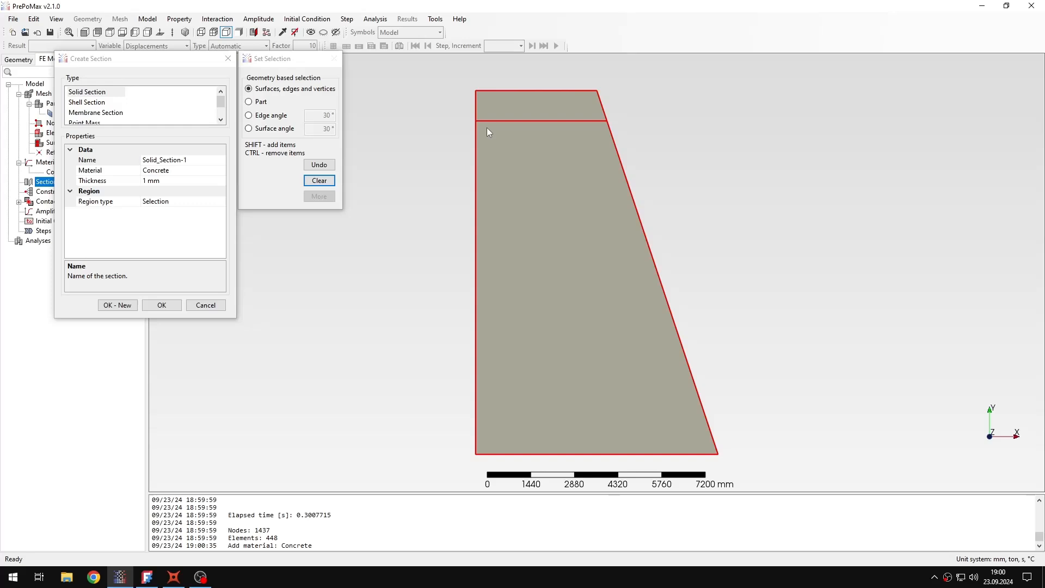
mouse_move(150, 182)
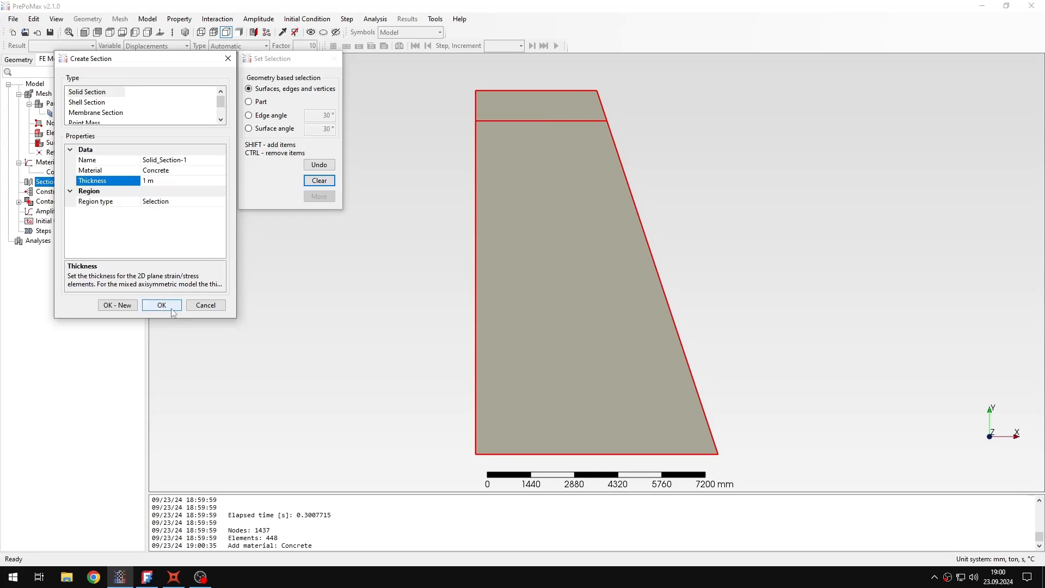
left_click(160, 304)
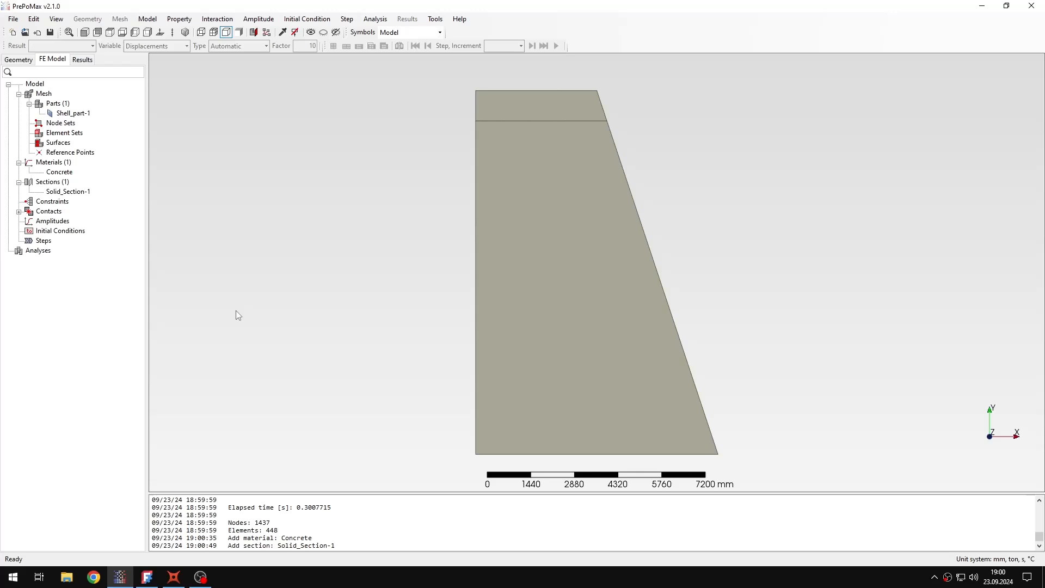
mouse_move(234, 312)
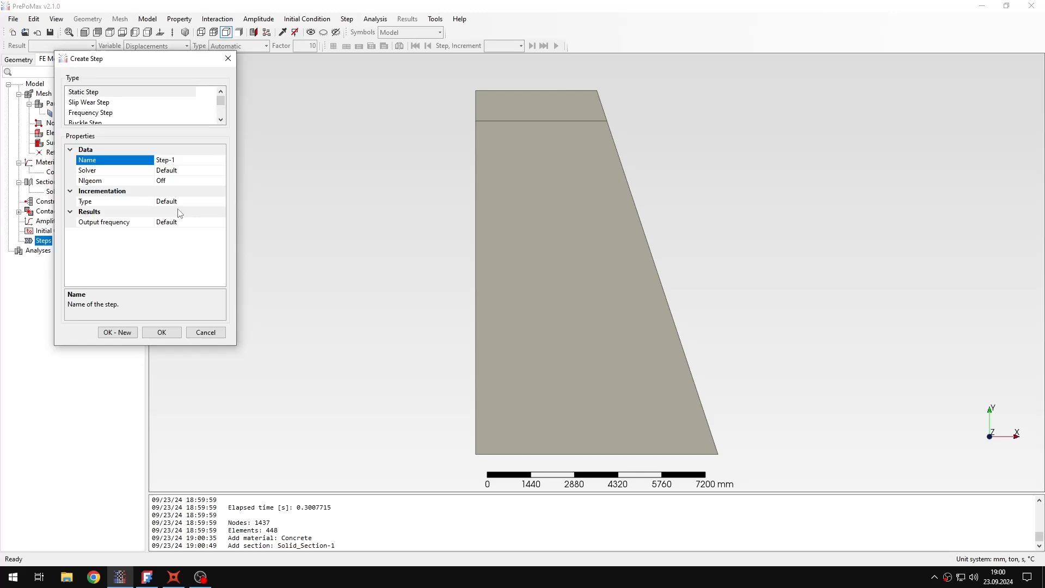
- Confirm a static step named Step-1 with default settings
left_click(161, 332)
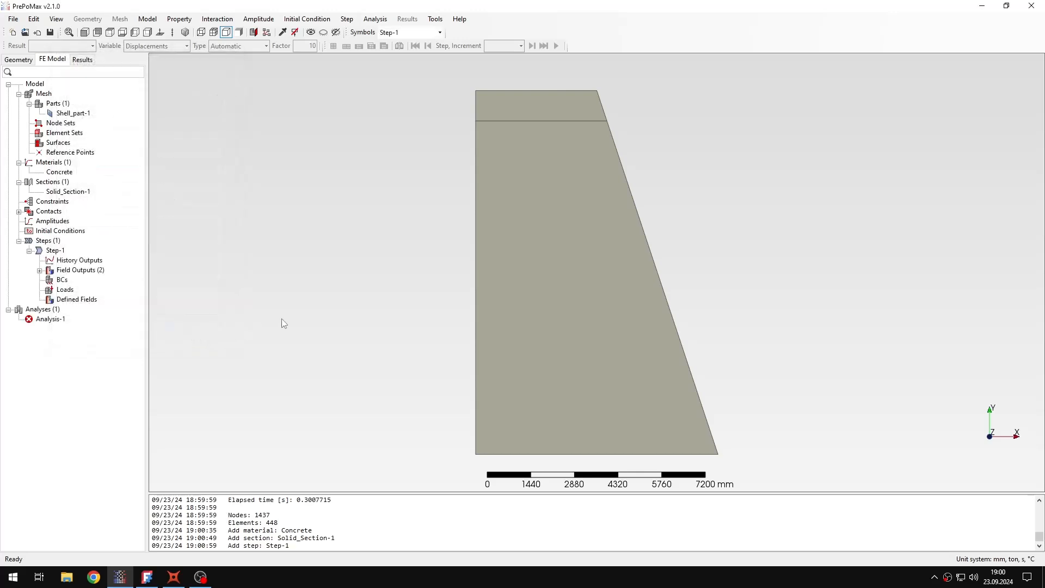
mouse_move(267, 320)
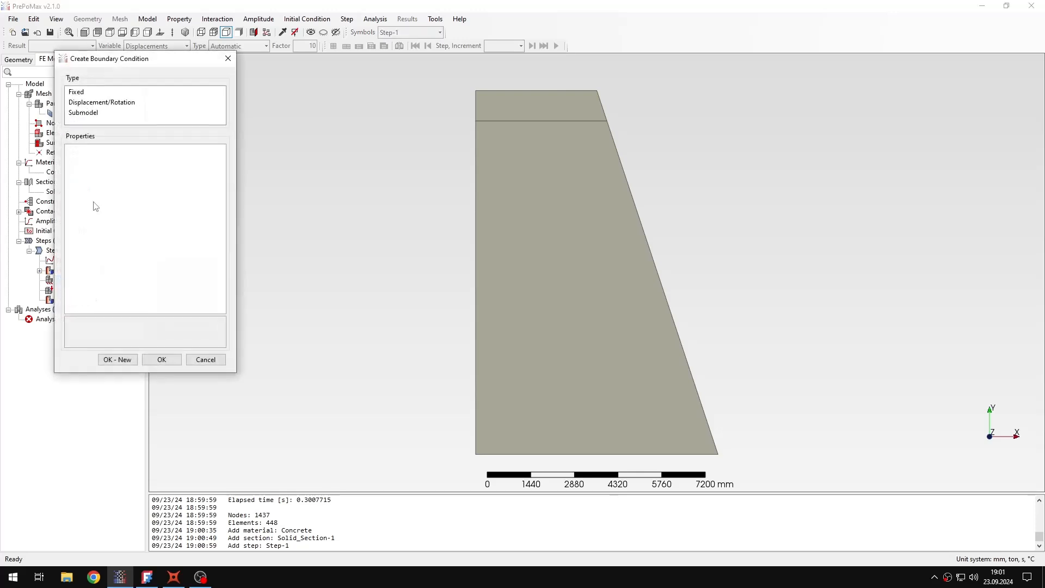
- Apply a Fixed boundary condition to the dam's bottom edge
left_click(76, 92)
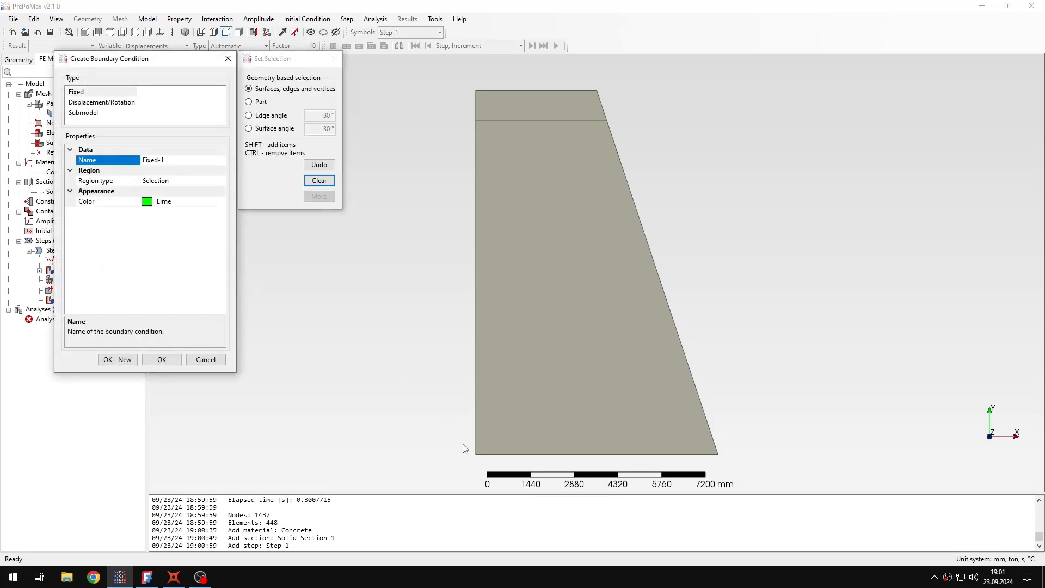
left_click(596, 450)
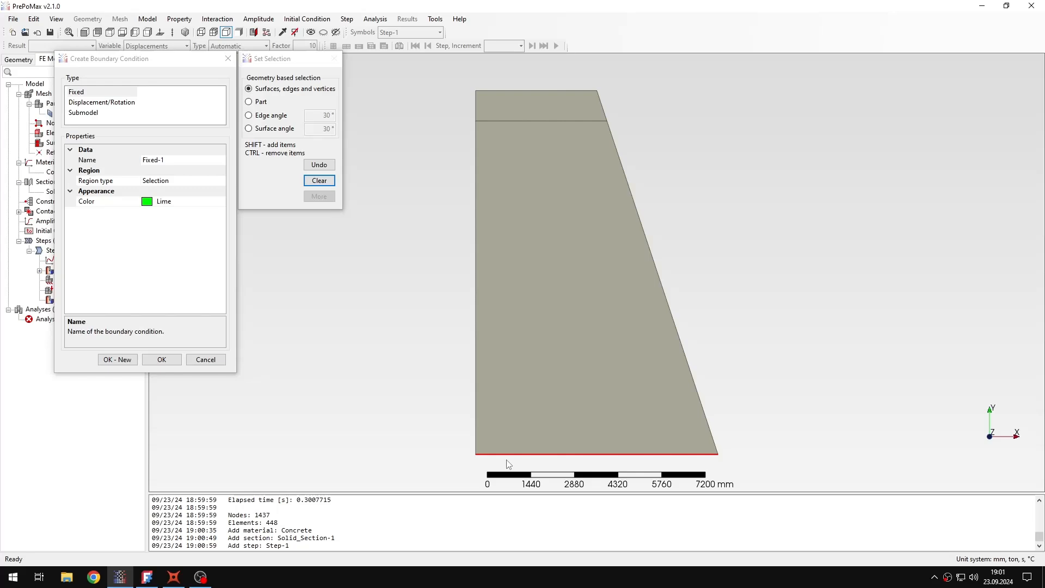
left_click(161, 359)
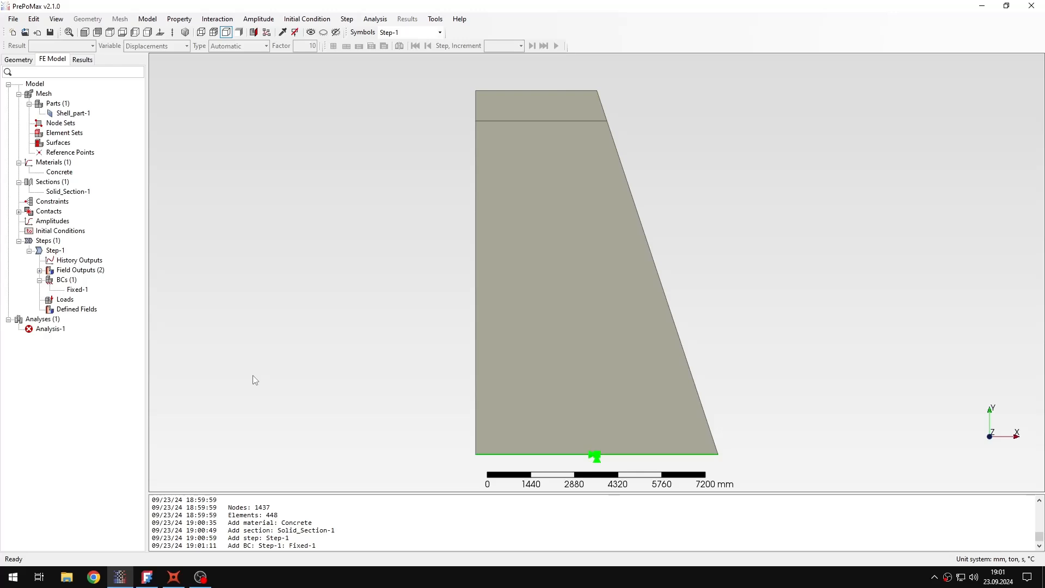
- Start a hydrostatic pressure load on the upstream edge with the water-level point picked
left_click(64, 299)
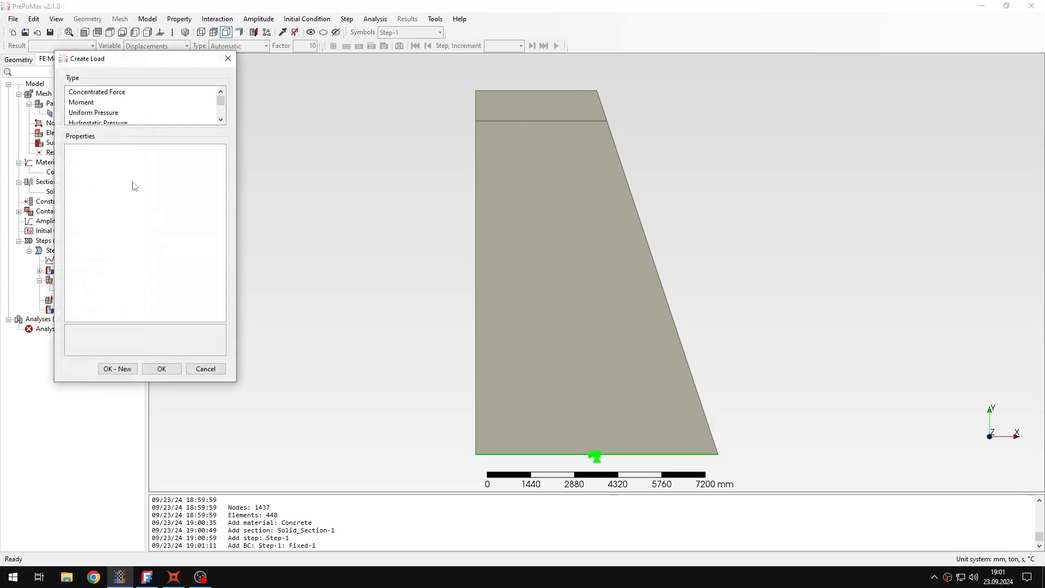
left_click(98, 101)
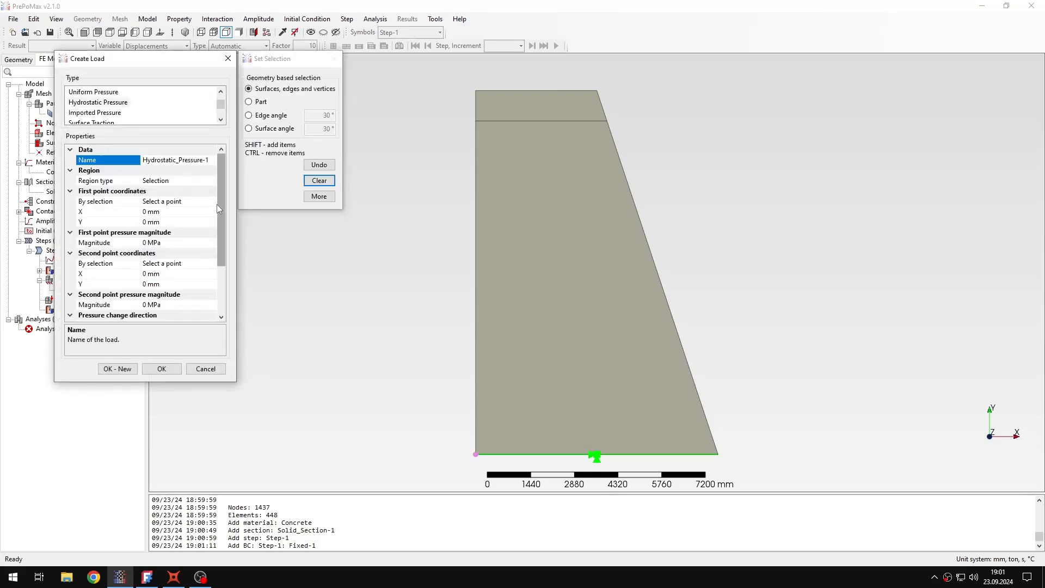
left_click(475, 267)
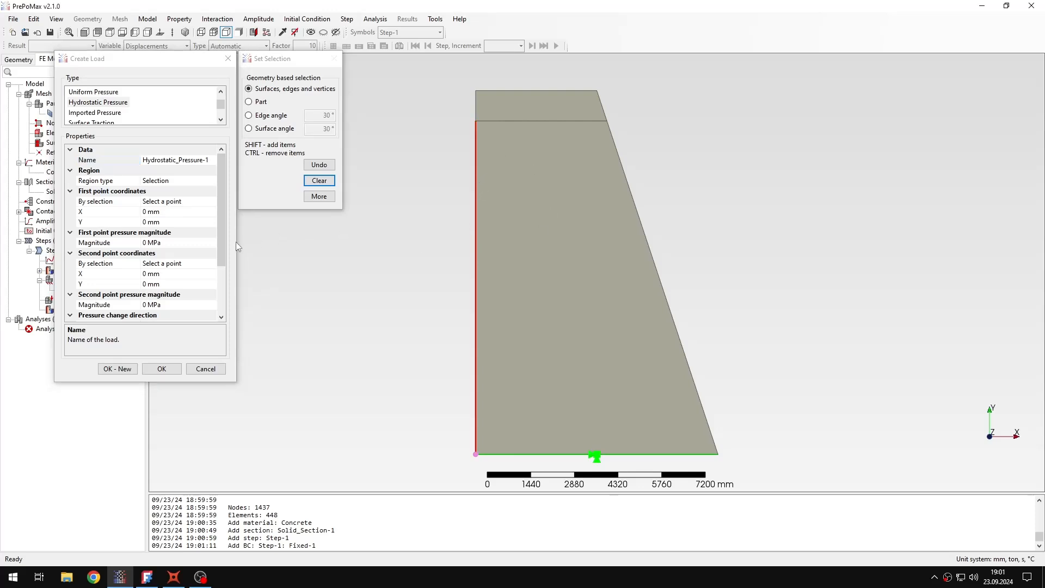
left_click(107, 202)
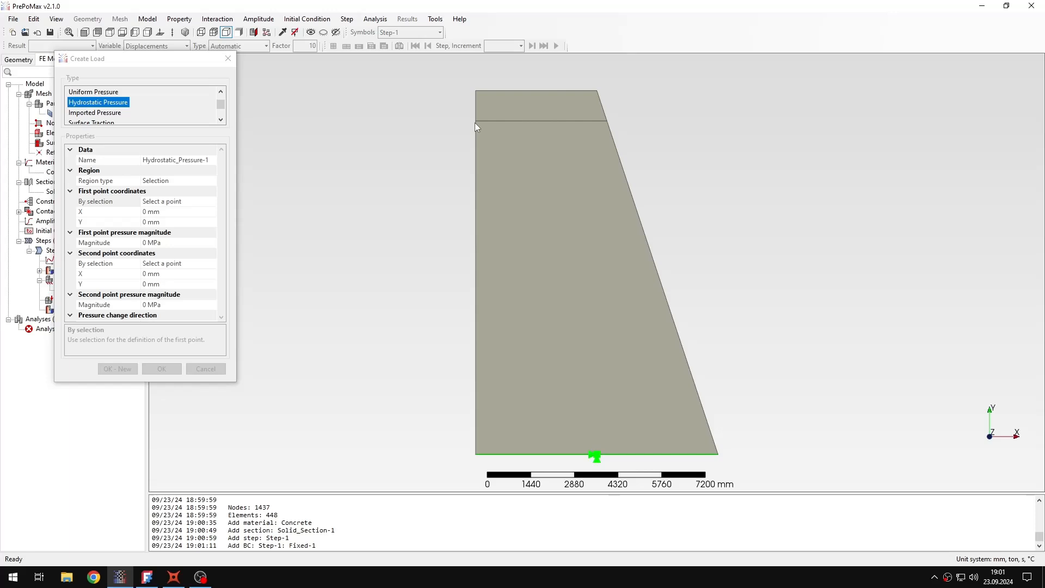
left_click(475, 287)
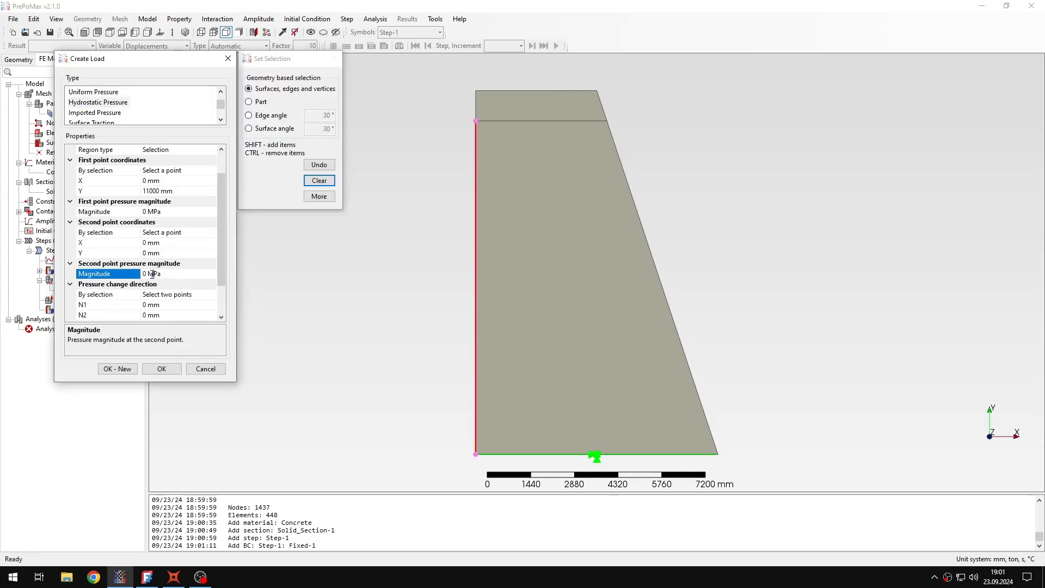
mouse_move(157, 427)
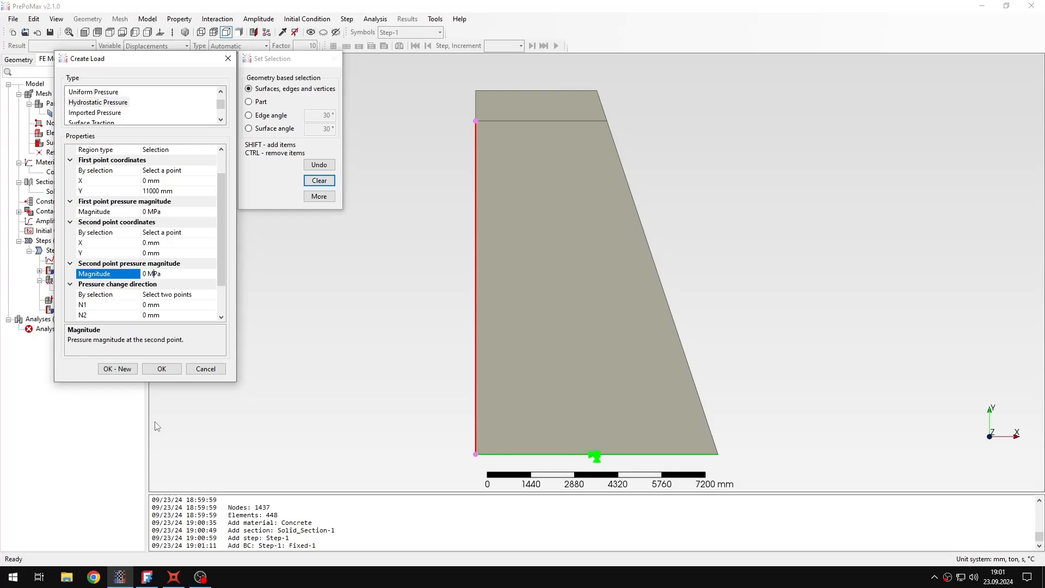
- Read the base pressure from Calcpad and set the second magnitude to 0.10791 MPa
left_click(118, 576)
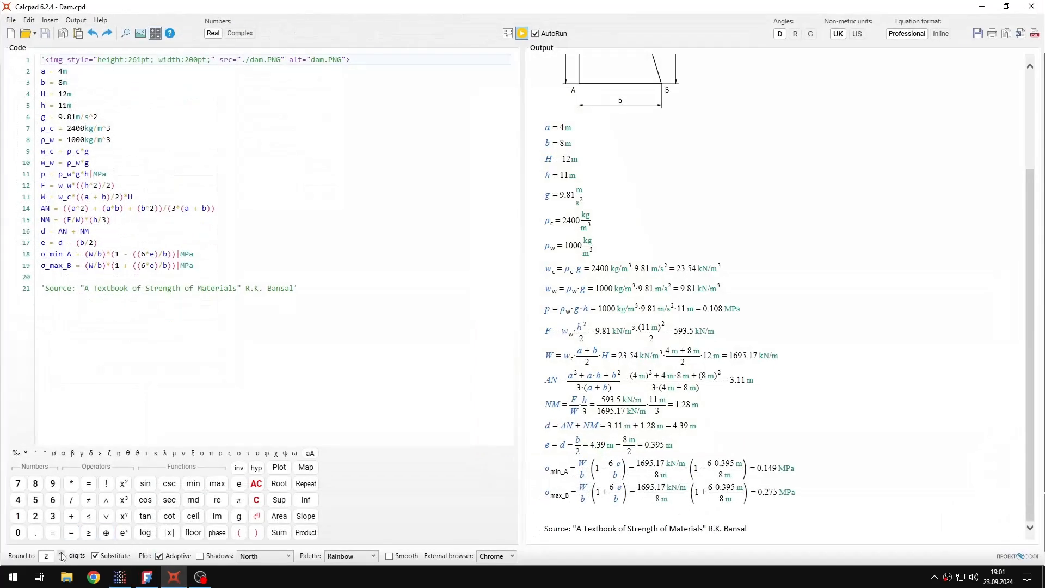
left_click(60, 552)
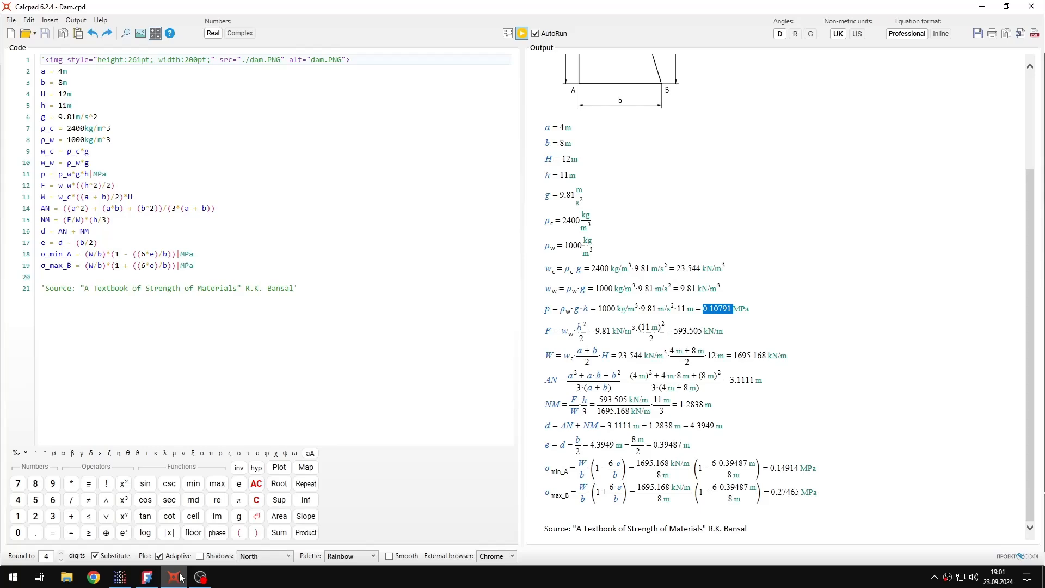
left_click(172, 577)
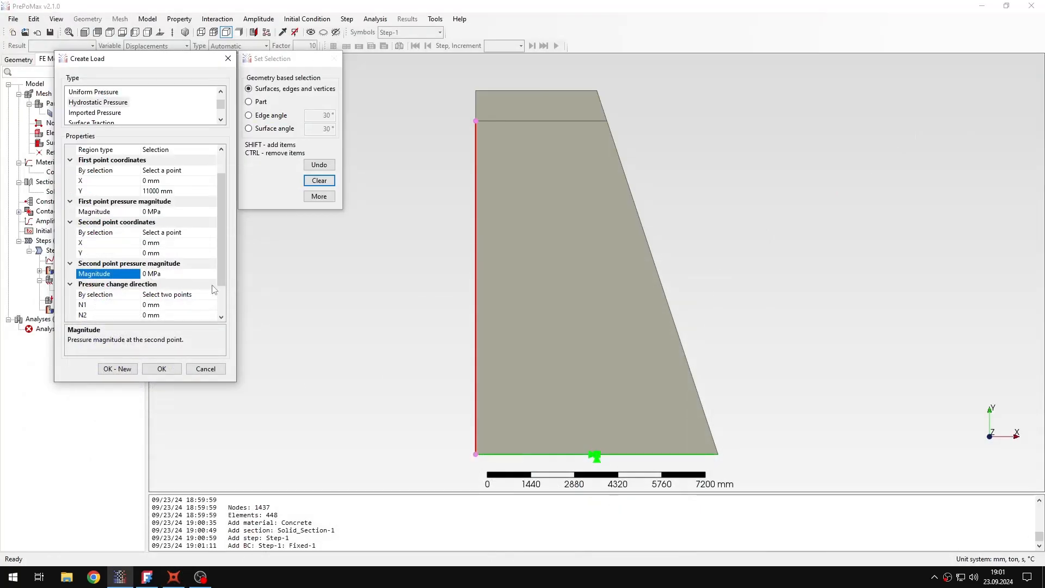
type("0.10")
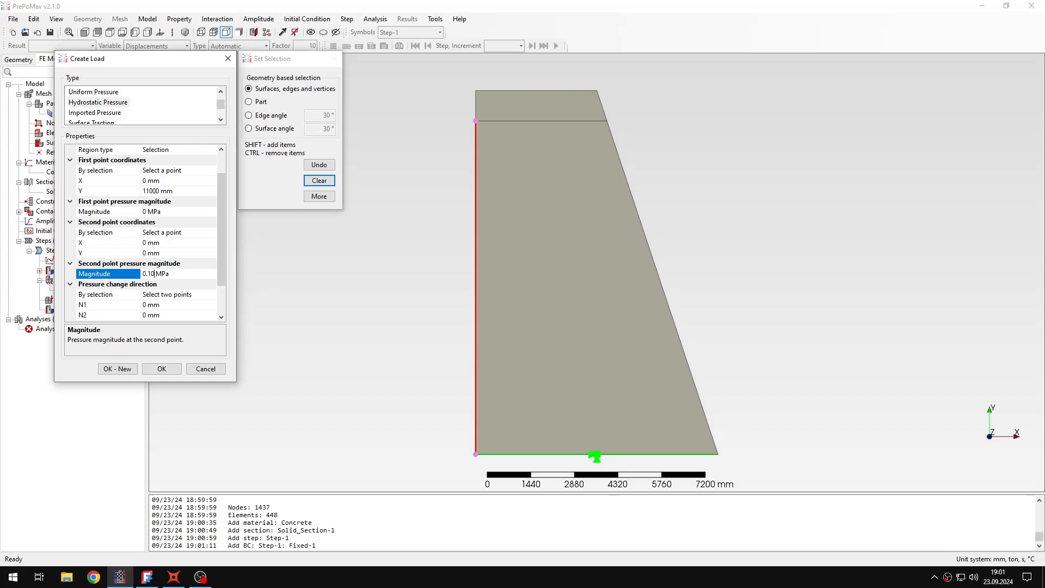
type("0.10791")
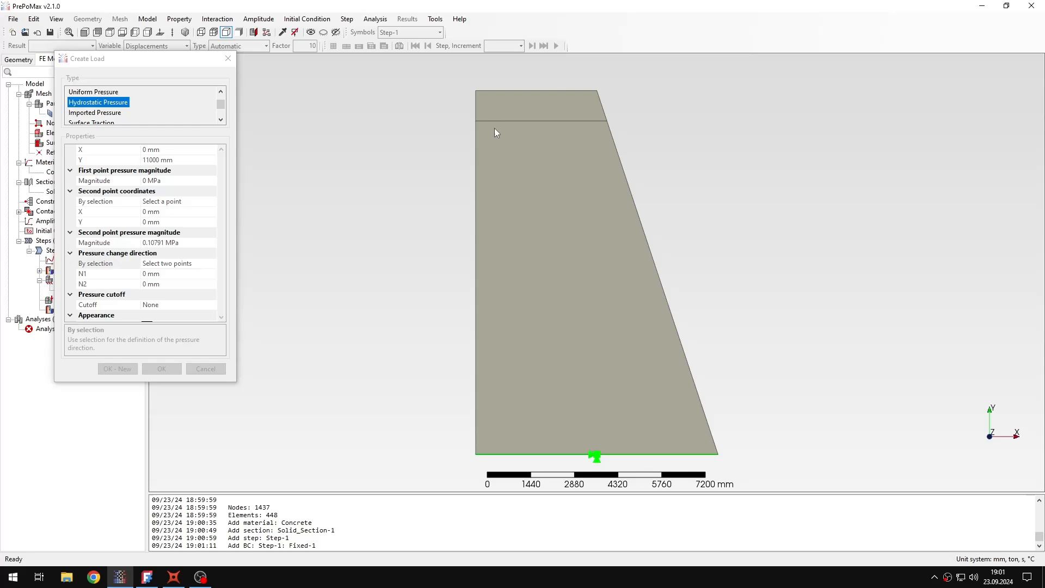
left_click(475, 121)
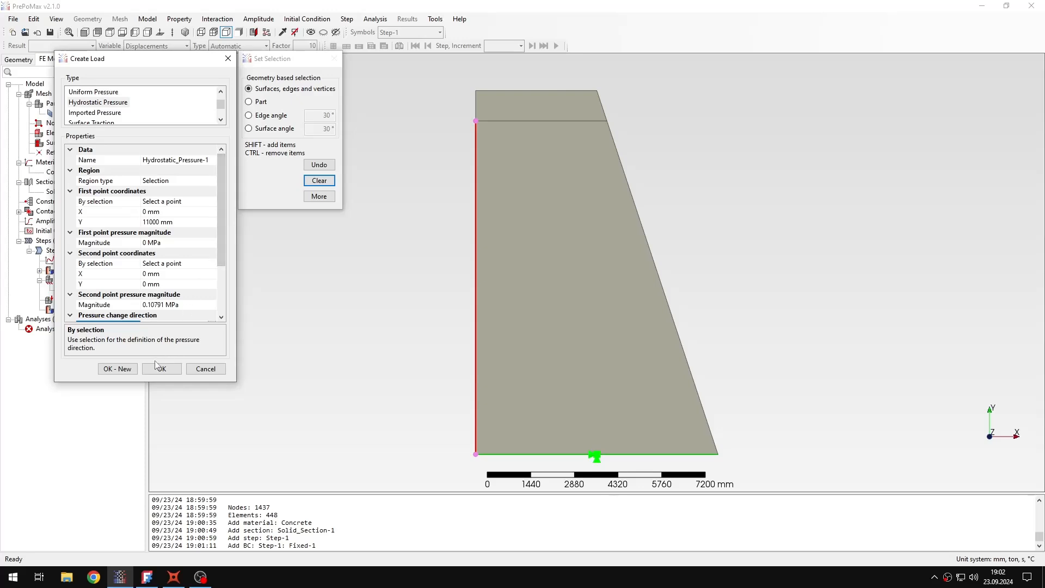
left_click(161, 369)
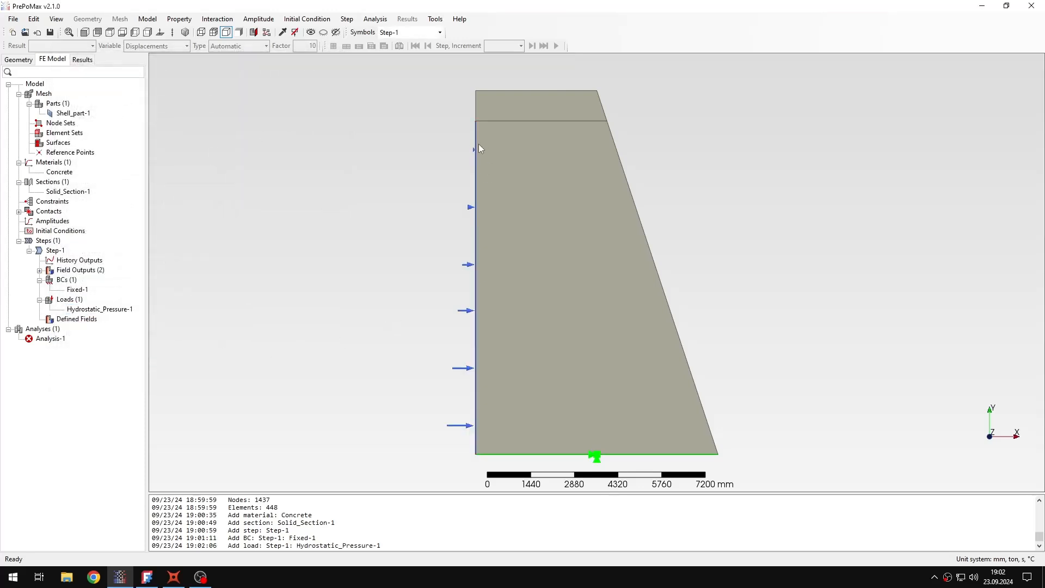
mouse_move(478, 158)
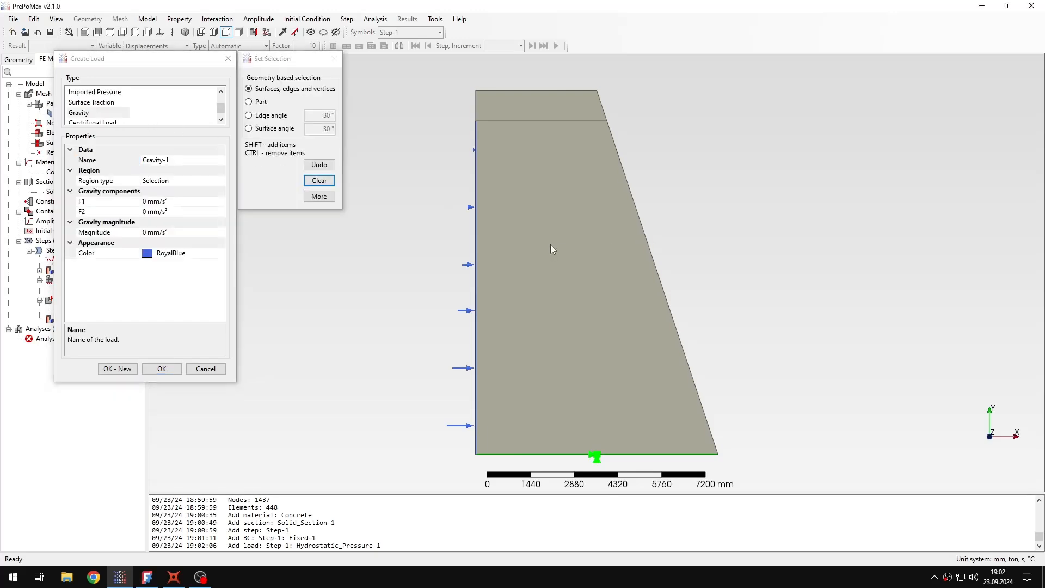
- Create a gravity load on the whole dam face with F2 = -9810 mm/s²
left_click(155, 211)
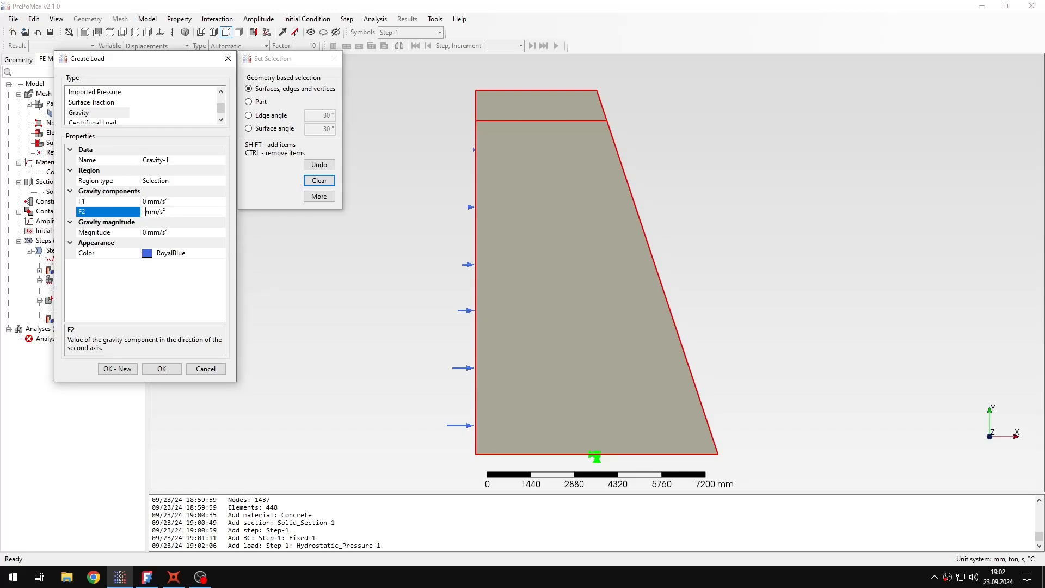
type("-9810")
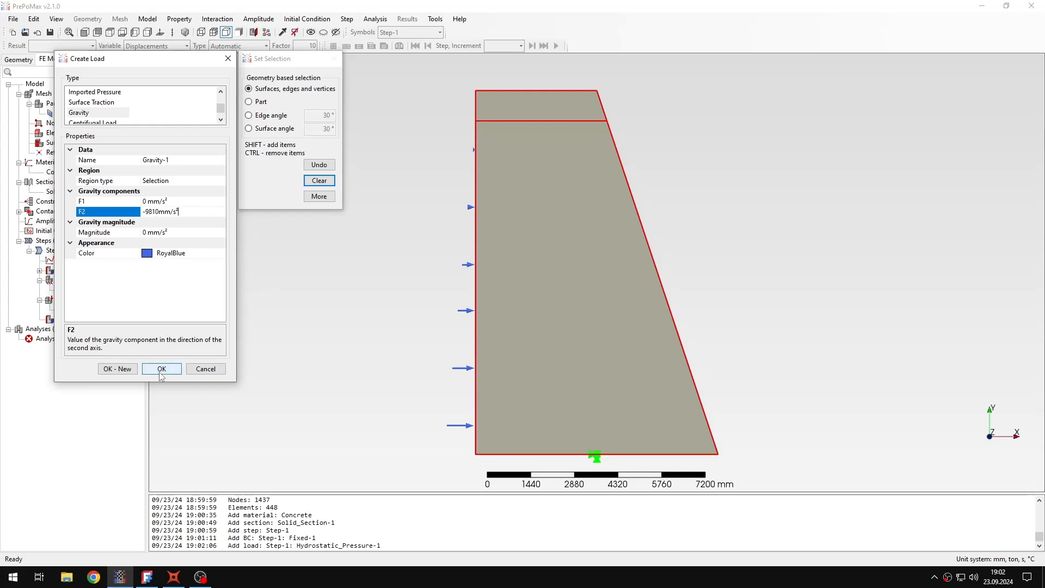
left_click(160, 368)
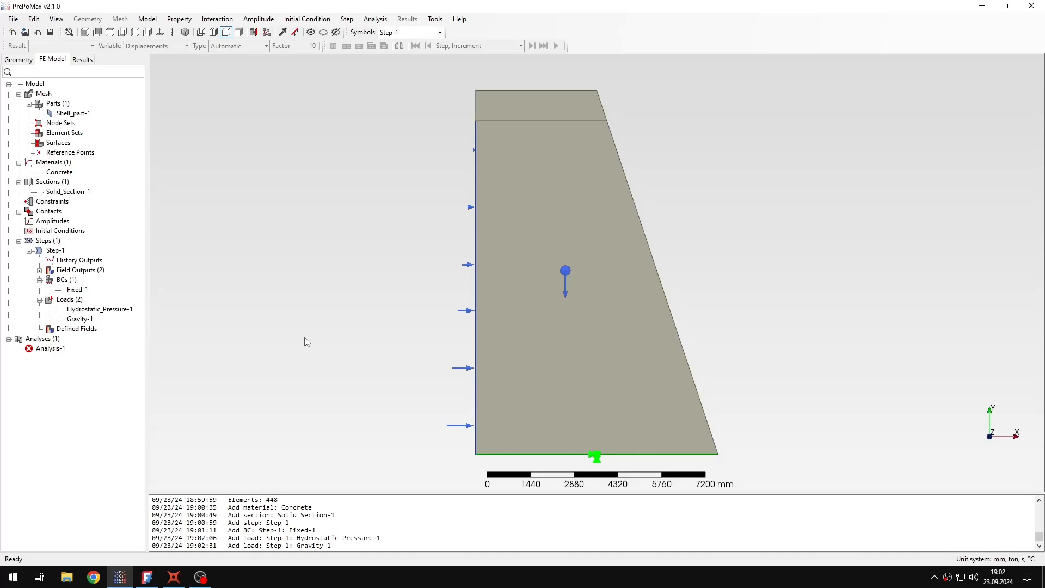
mouse_move(335, 399)
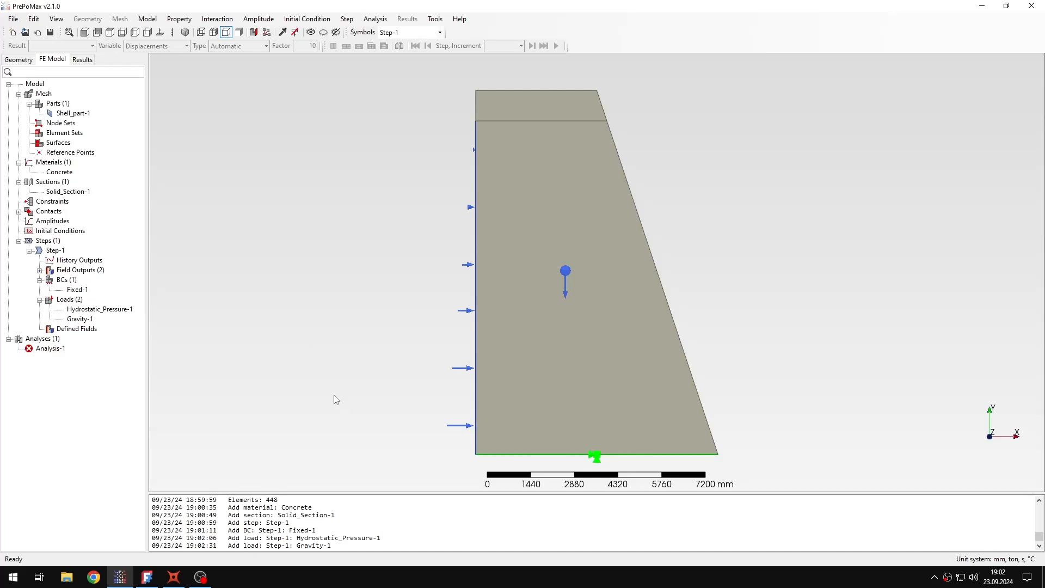
mouse_move(347, 385)
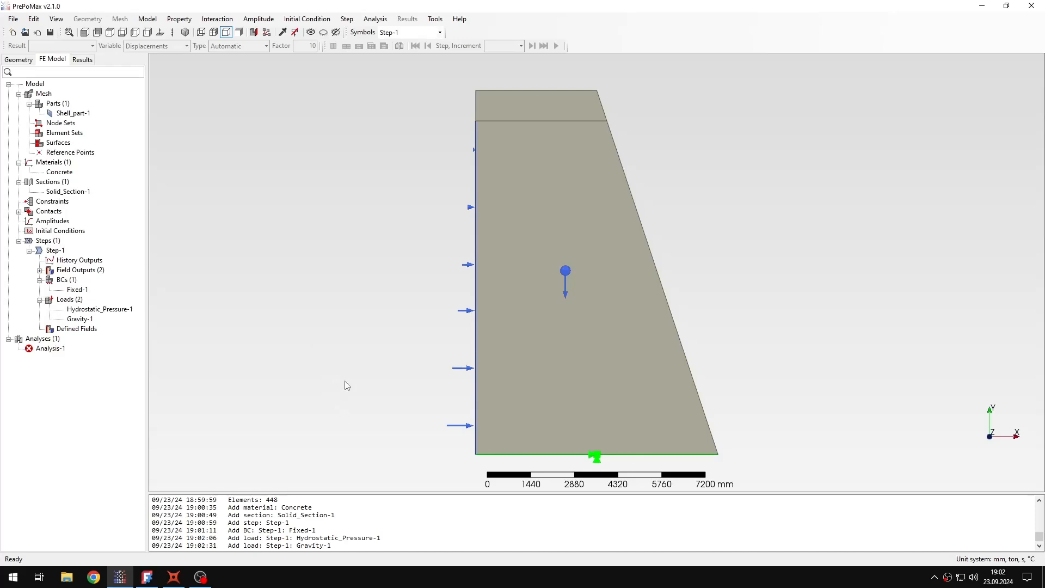
mouse_move(115, 347)
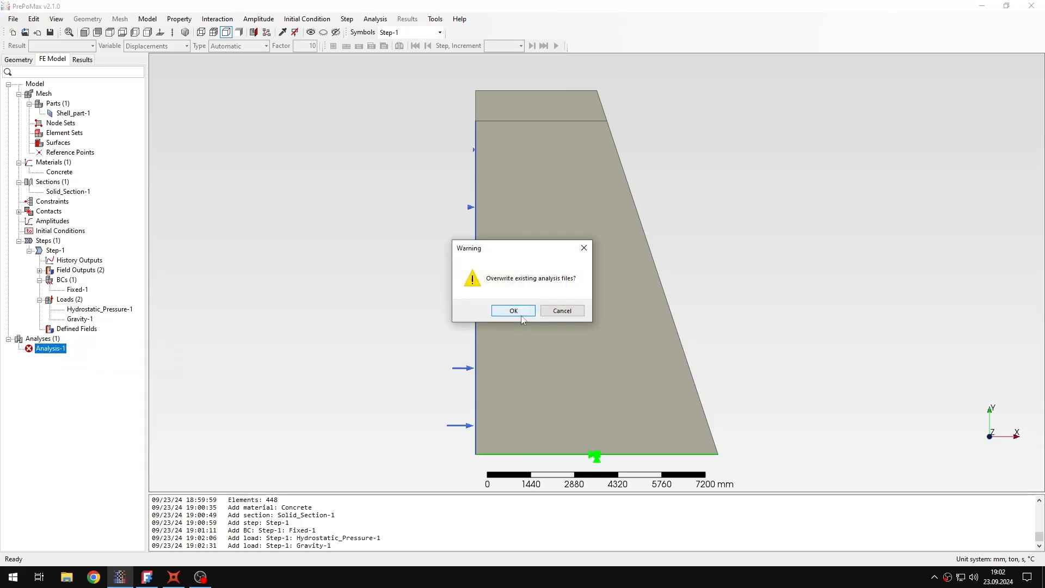
- Overwrite the existing analysis files and open the Analysis-1 results from the Monitor
left_click(513, 311)
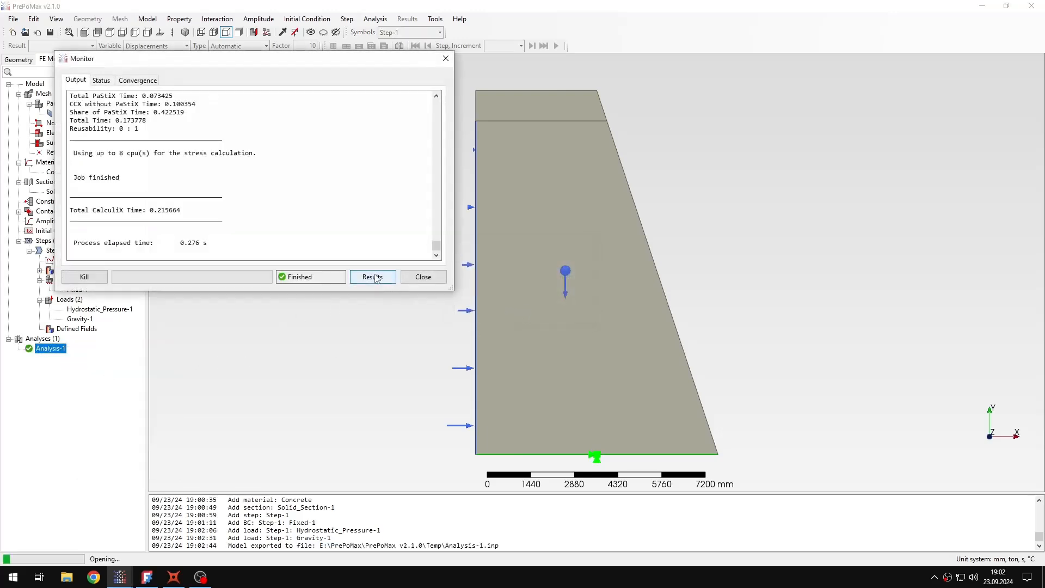
left_click(372, 277)
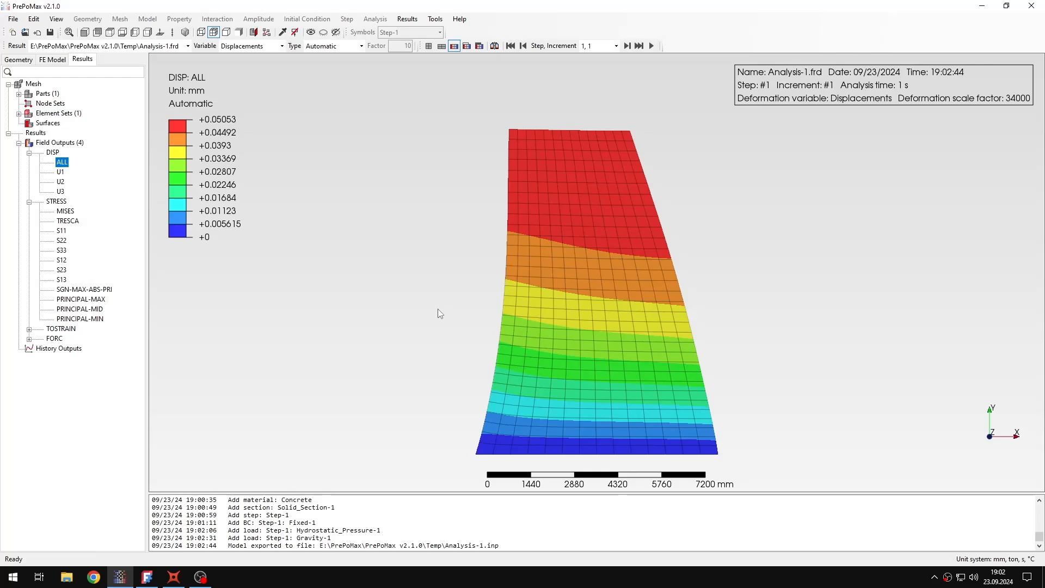
mouse_move(390, 160)
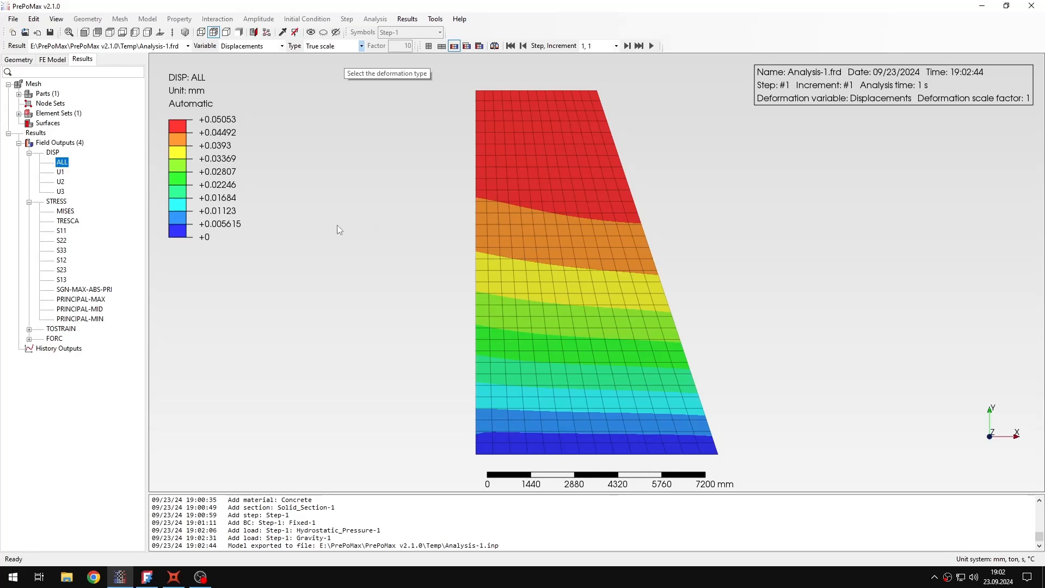
- Change the deformation scale from Automatic to True scale
left_click(65, 211)
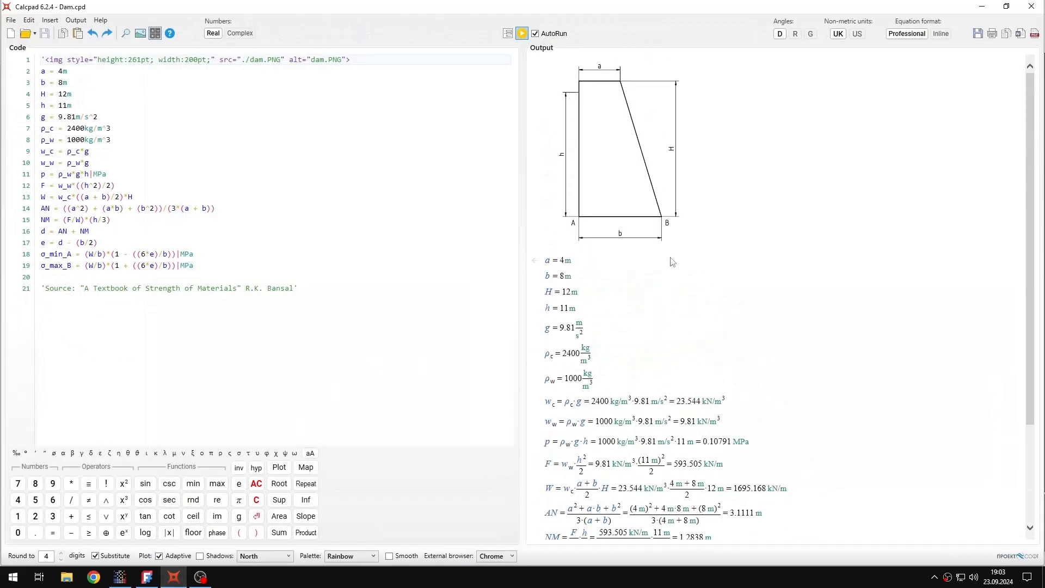
mouse_move(595, 168)
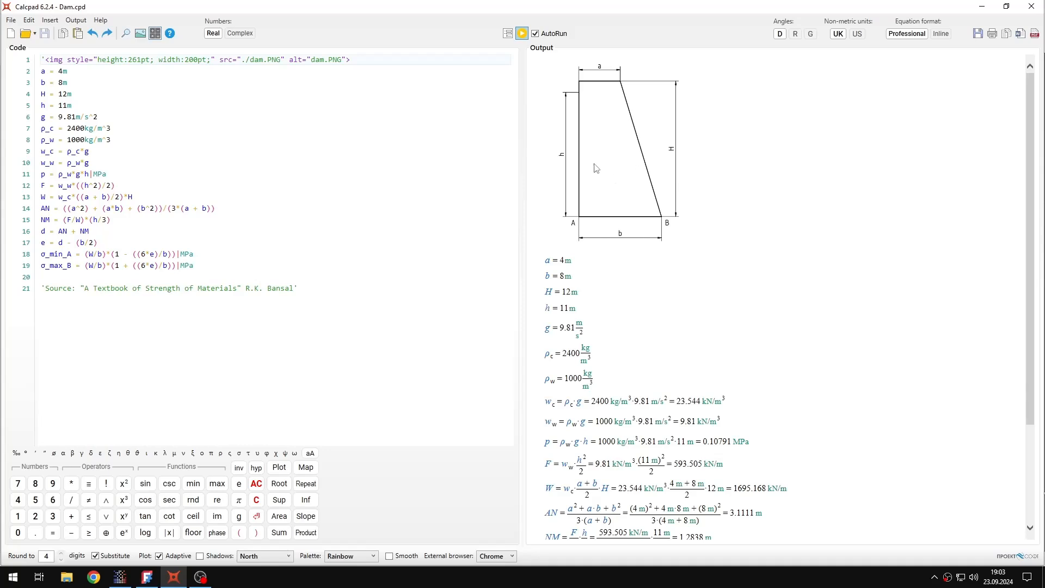
mouse_move(649, 133)
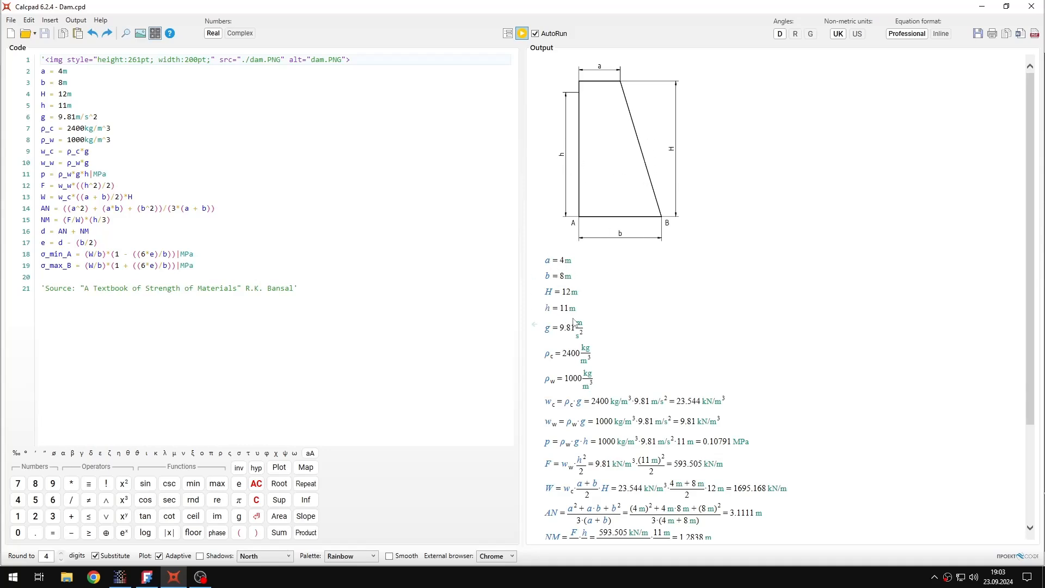
- Review the Calcpad output and round to 2 digits, giving 0.149 and 0.275 MPa
scroll("down", 3)
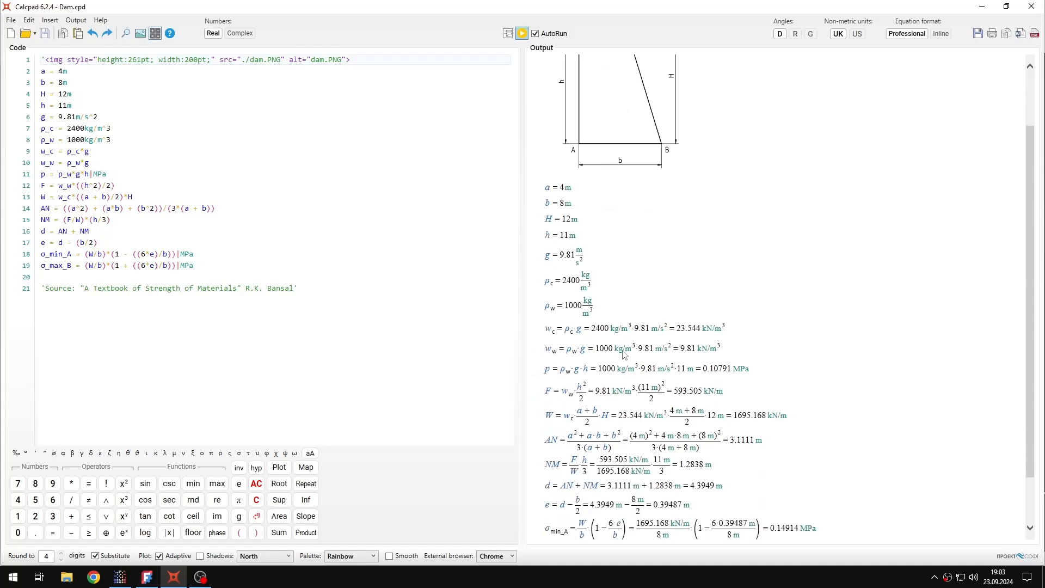
scroll("down", 3)
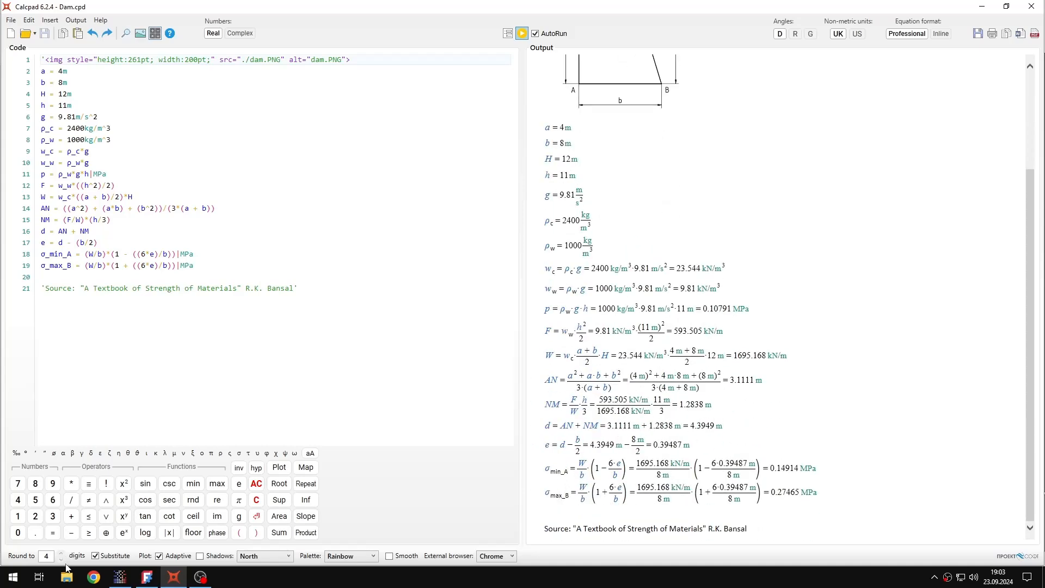
left_click(61, 559)
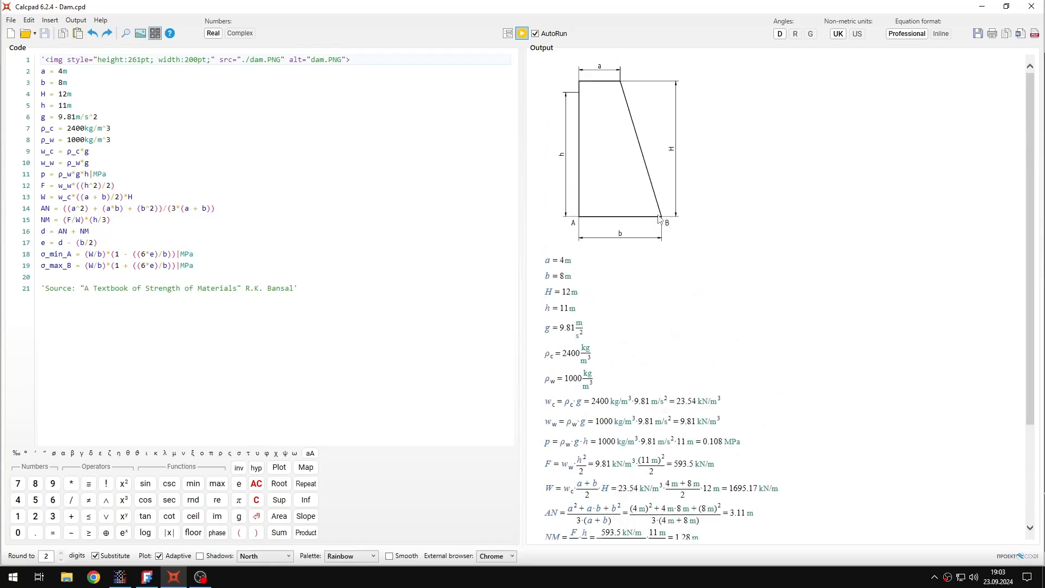
scroll("down", 3)
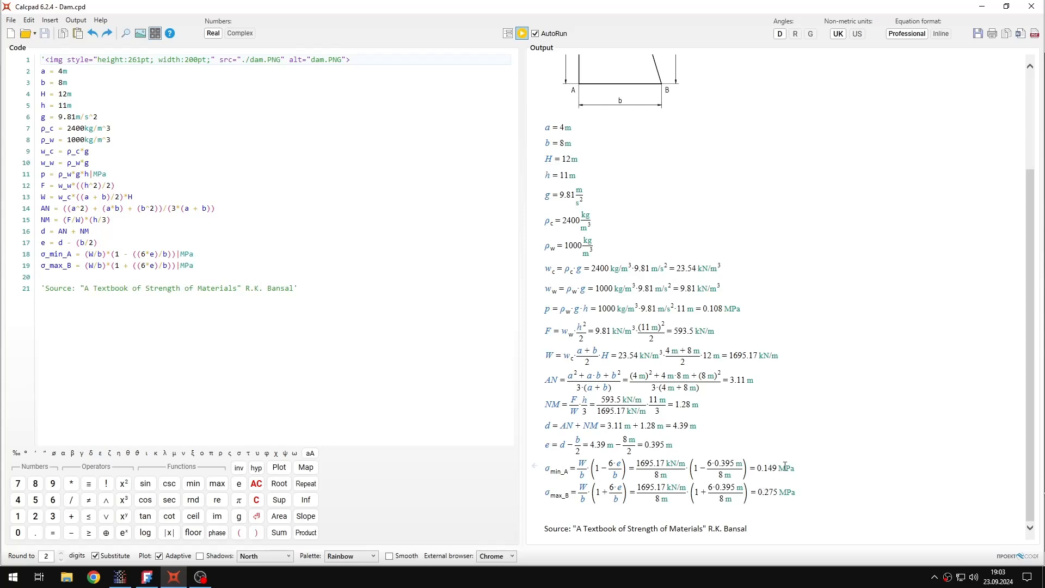
mouse_move(766, 485)
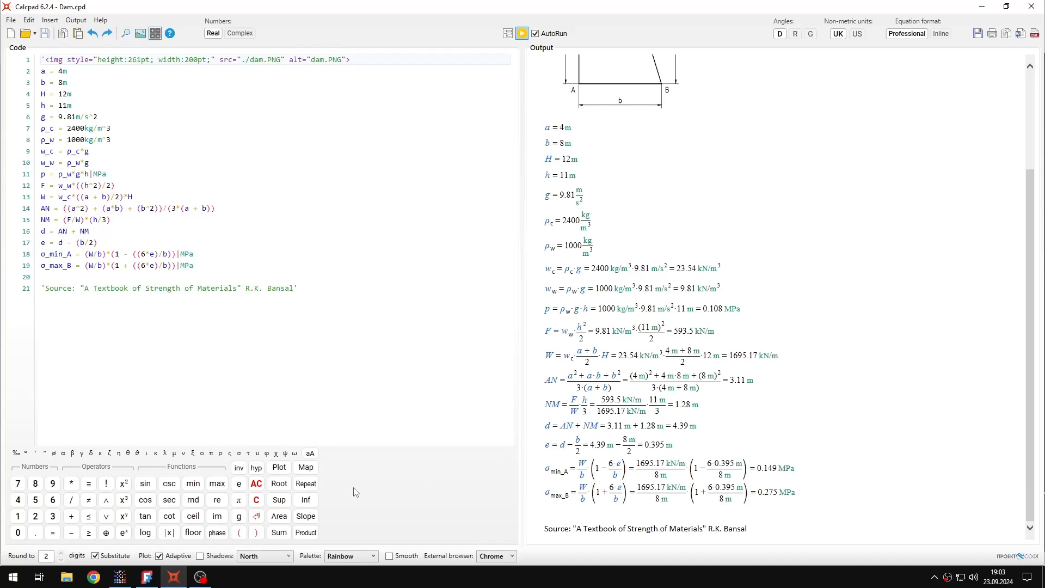
left_click(118, 576)
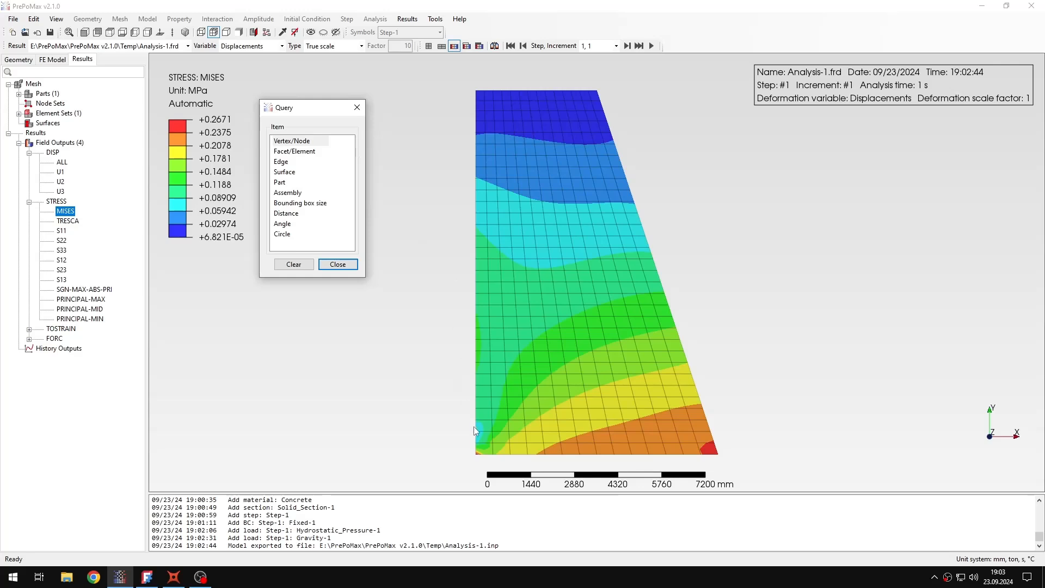
mouse_move(552, 452)
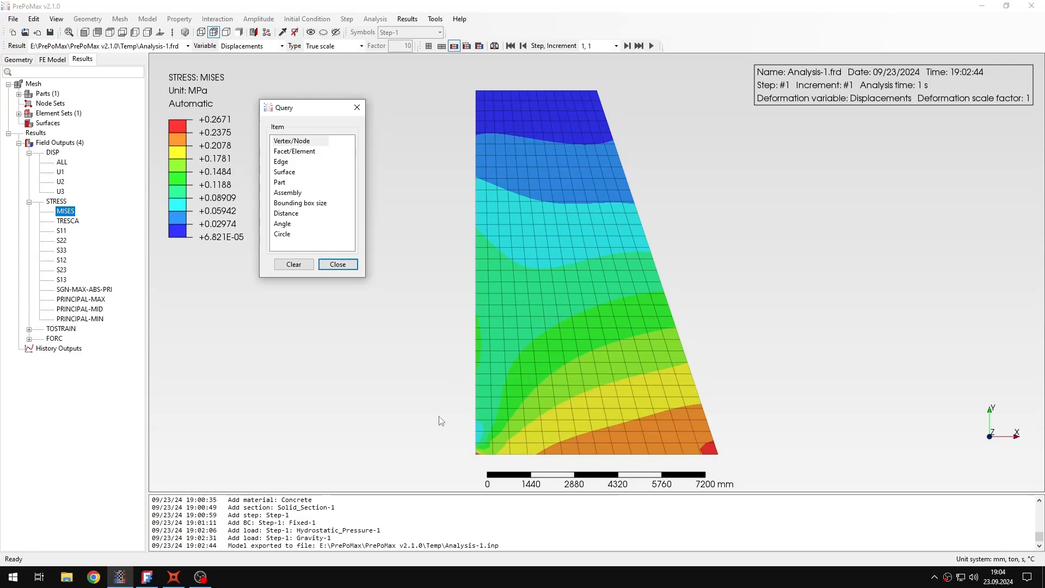
mouse_move(449, 436)
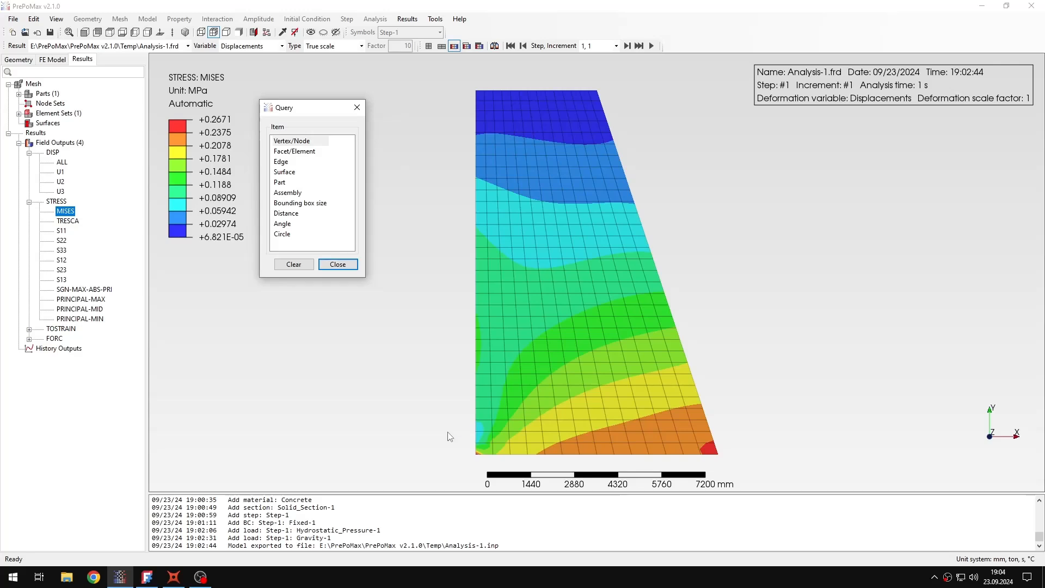
mouse_move(454, 436)
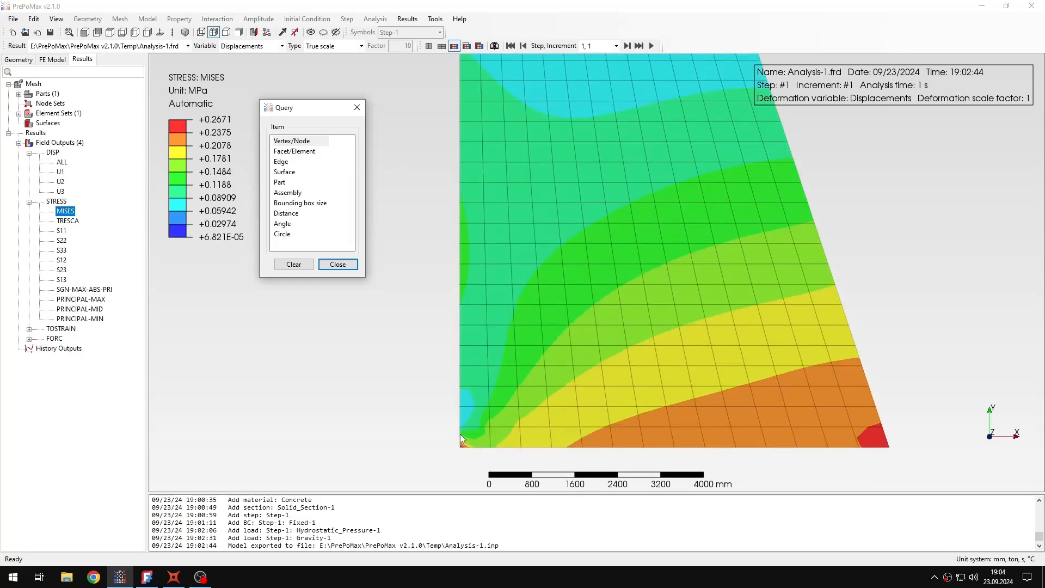
- Pin von Mises labels: 0.1543 MPa upstream base, 0.2671 MPa downstream base, 0.1444 MPa mid-body
left_click(462, 437)
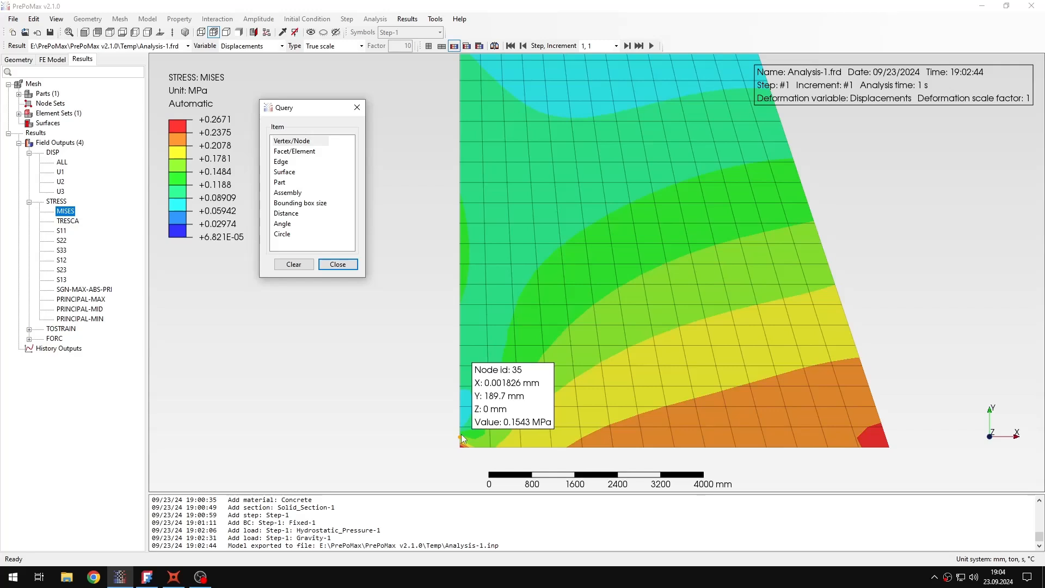
left_click(460, 437)
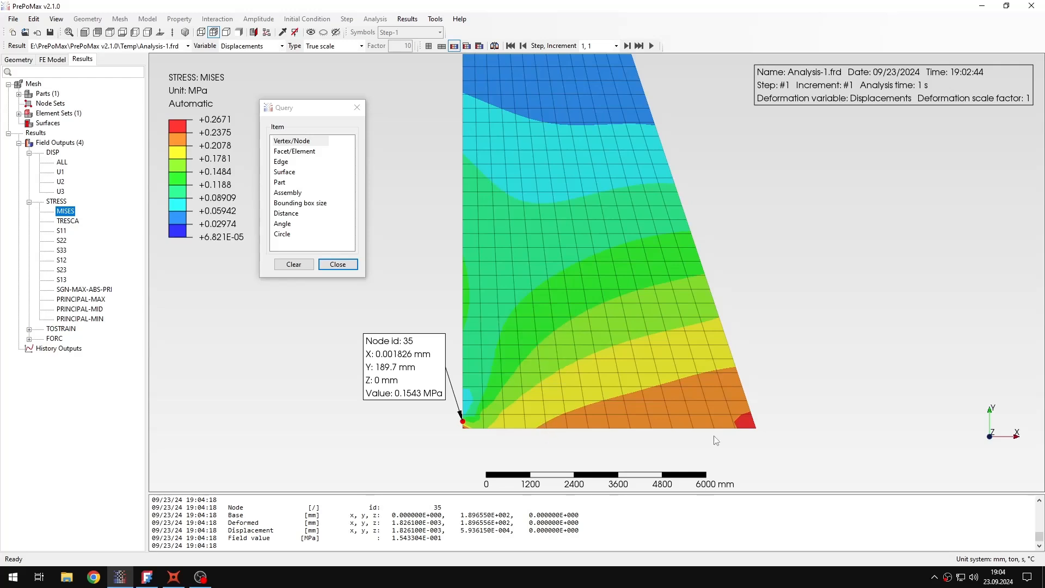
mouse_move(750, 431)
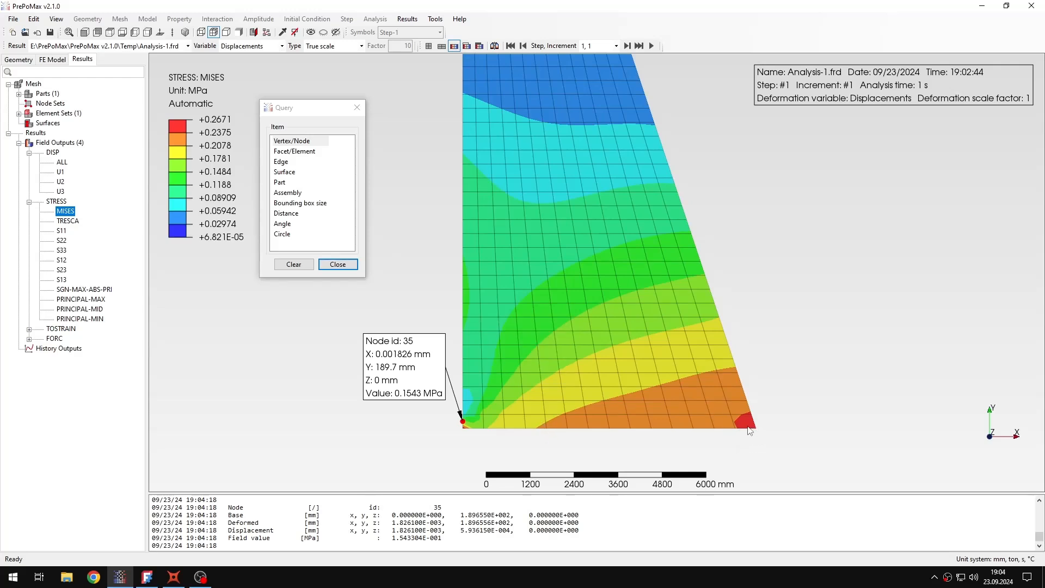
left_click(750, 426)
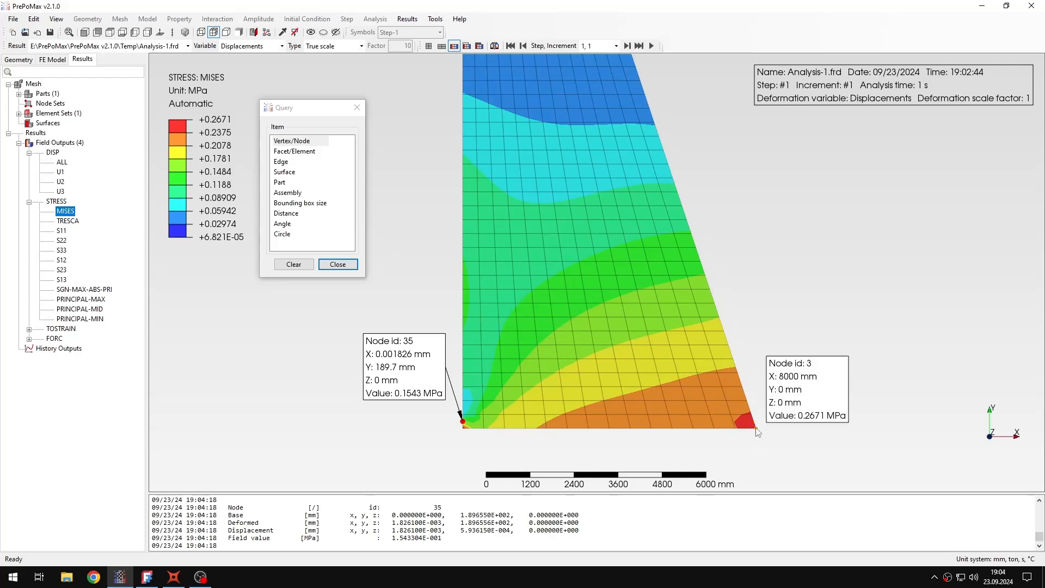
left_click(755, 424)
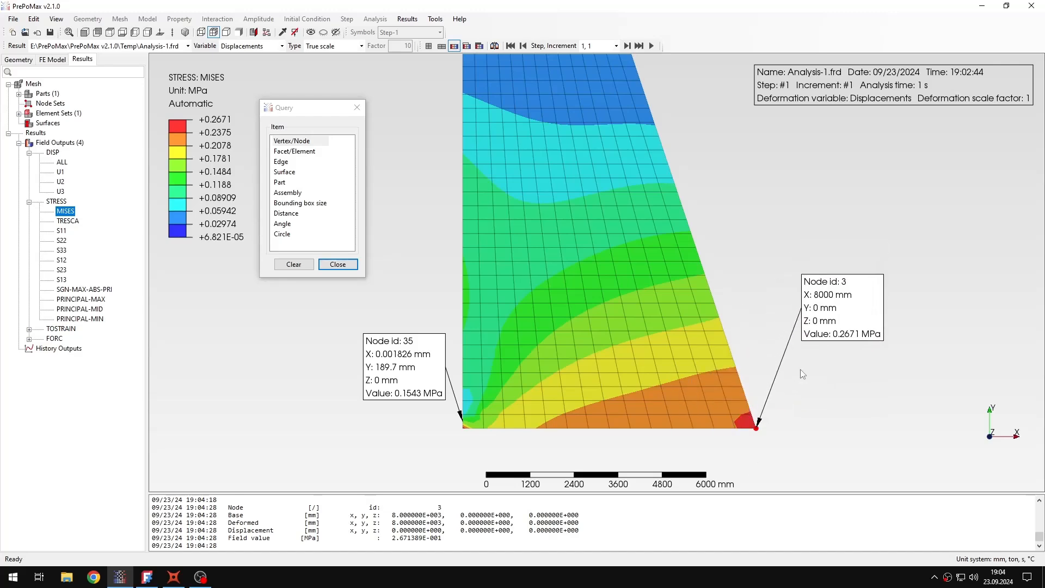
left_click(540, 393)
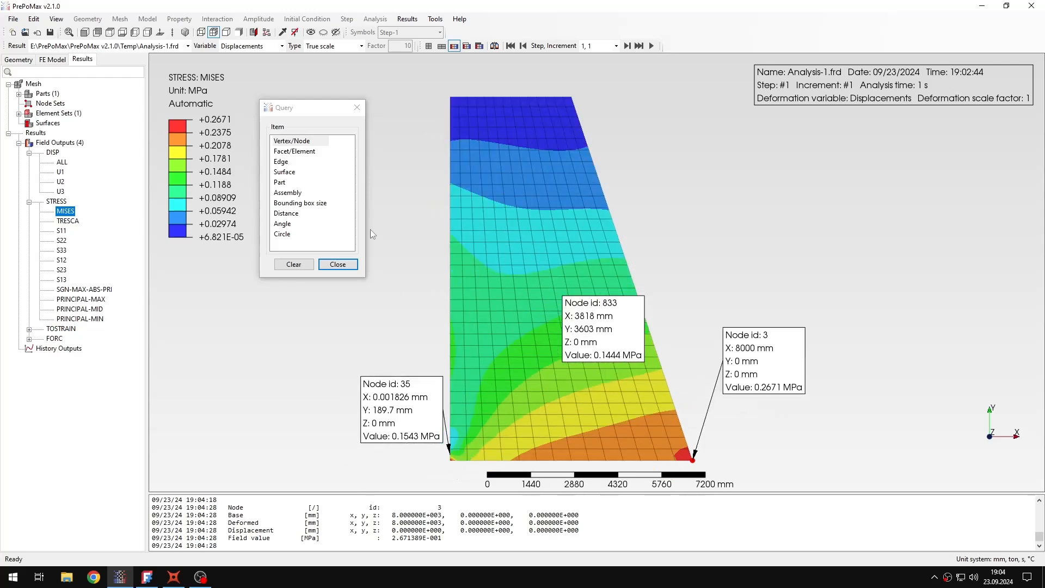
left_click(338, 264)
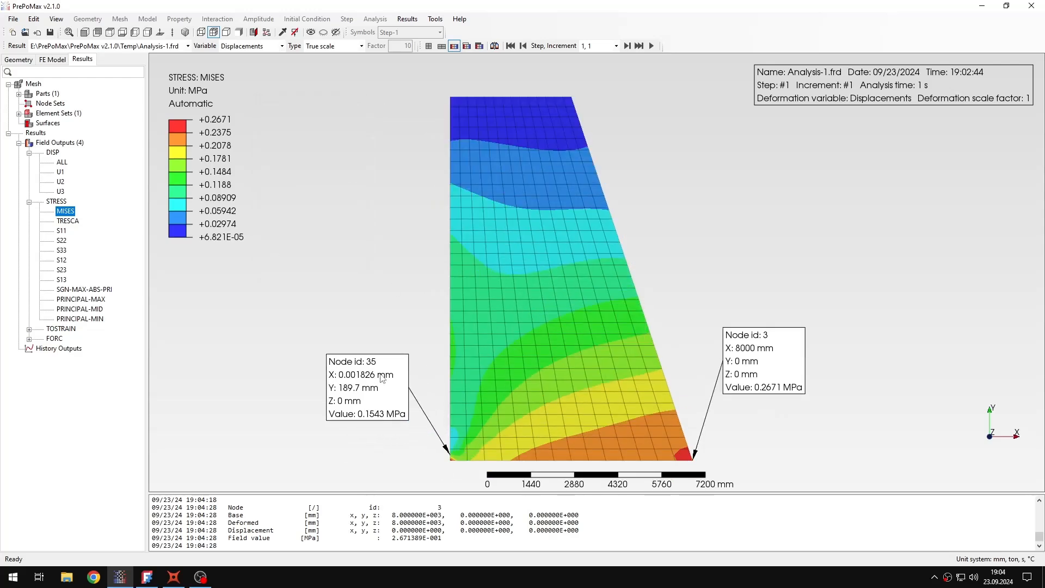